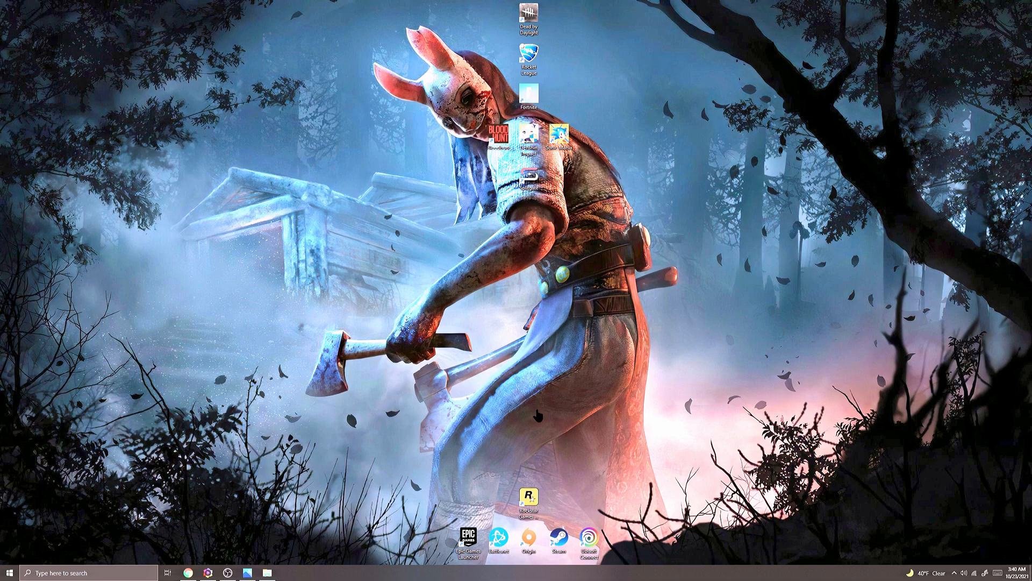
Navigate from AppData\Local into DeadByDaylight's Saved folder
click(529, 14)
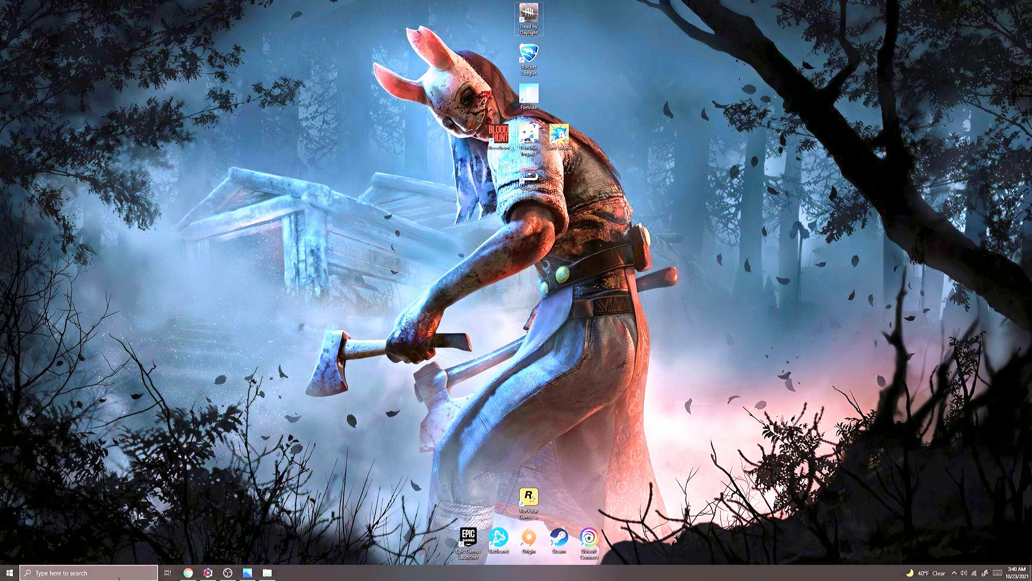
click(7, 572)
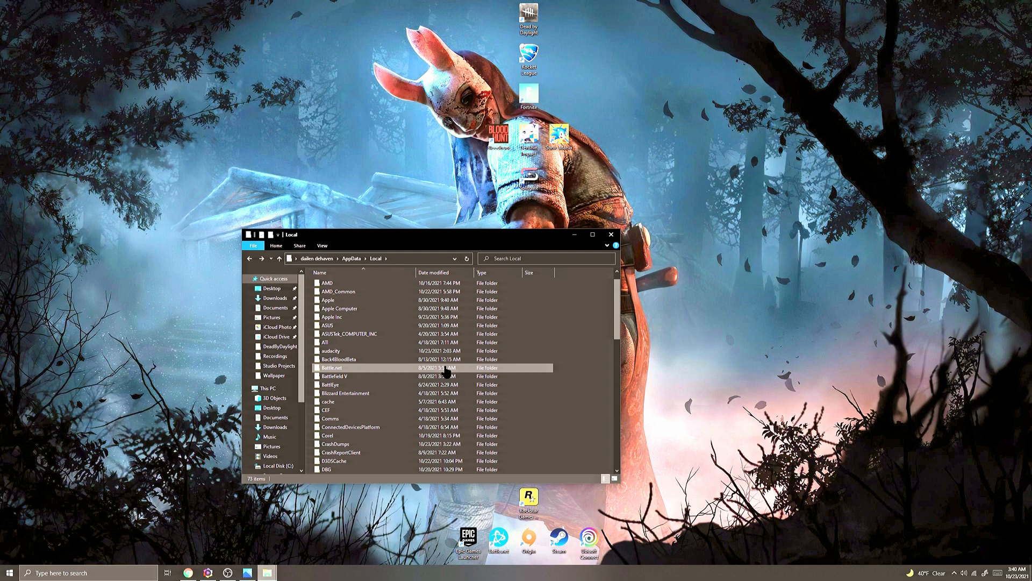
scroll(down, 3)
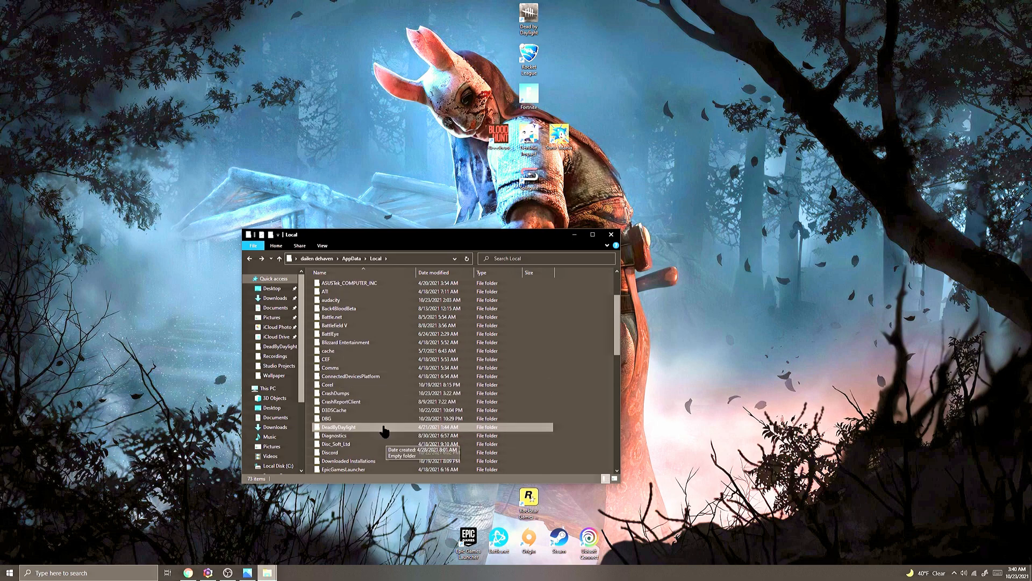
double_click(338, 427)
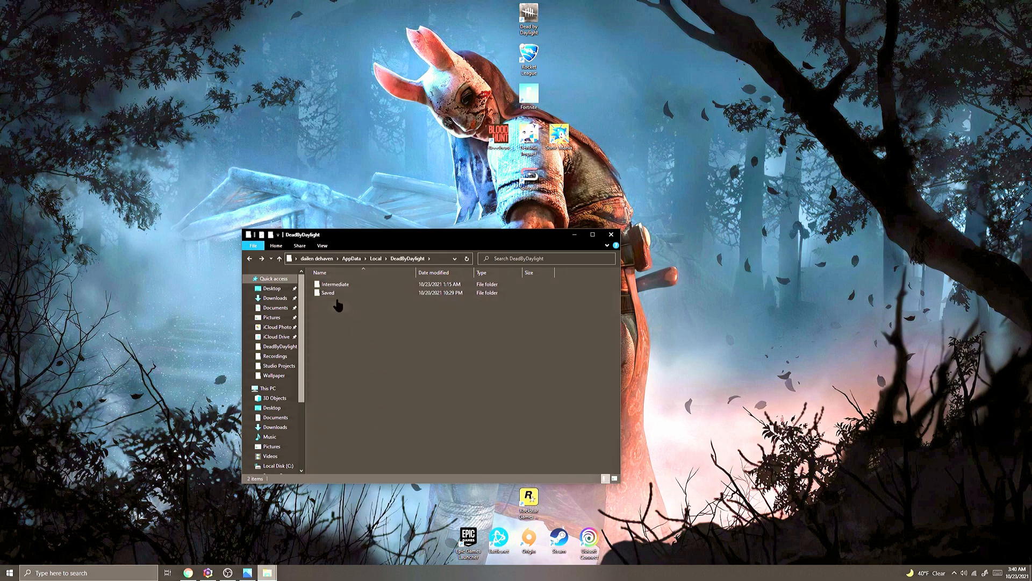
double_click(327, 292)
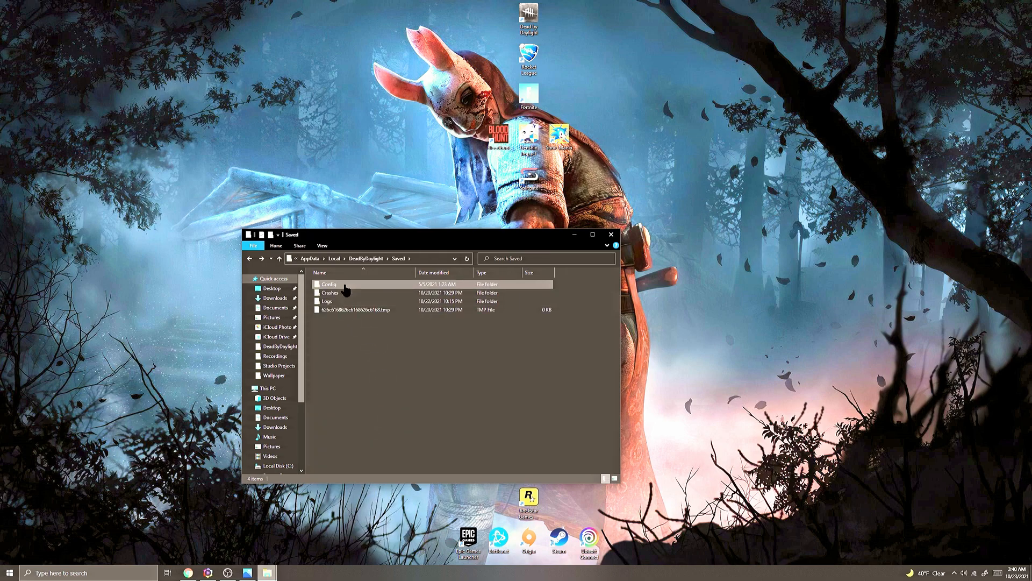
Continue into Config > WindowsNoEditor and load GameUserSettings.ini in Notepad
double_click(330, 284)
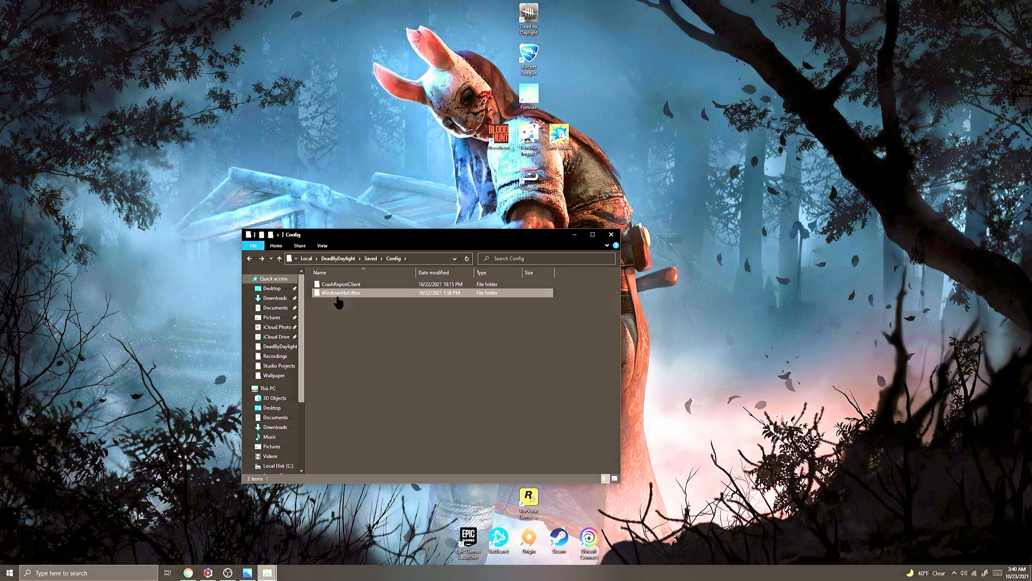
double_click(342, 292)
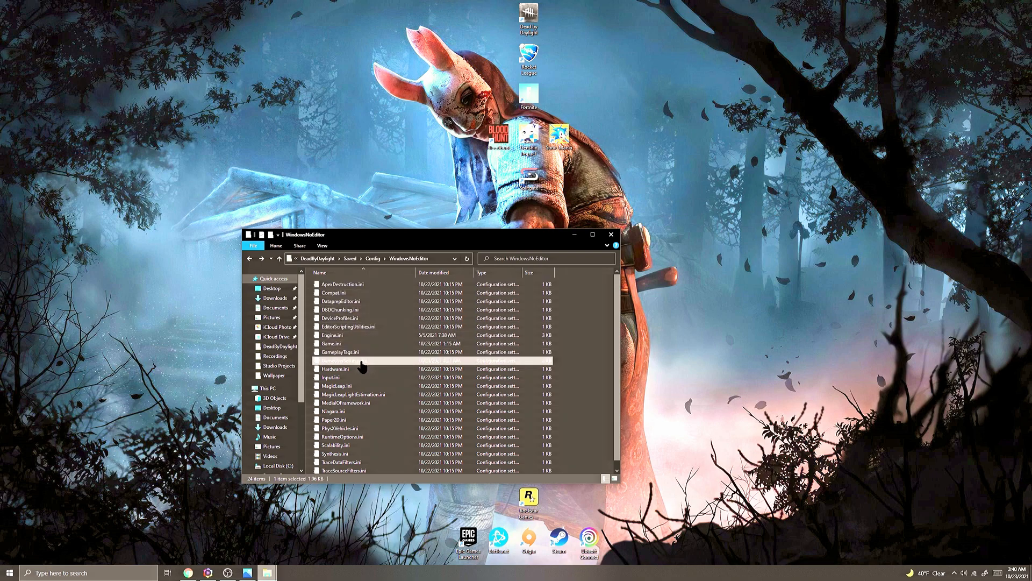
mouse_move(360, 368)
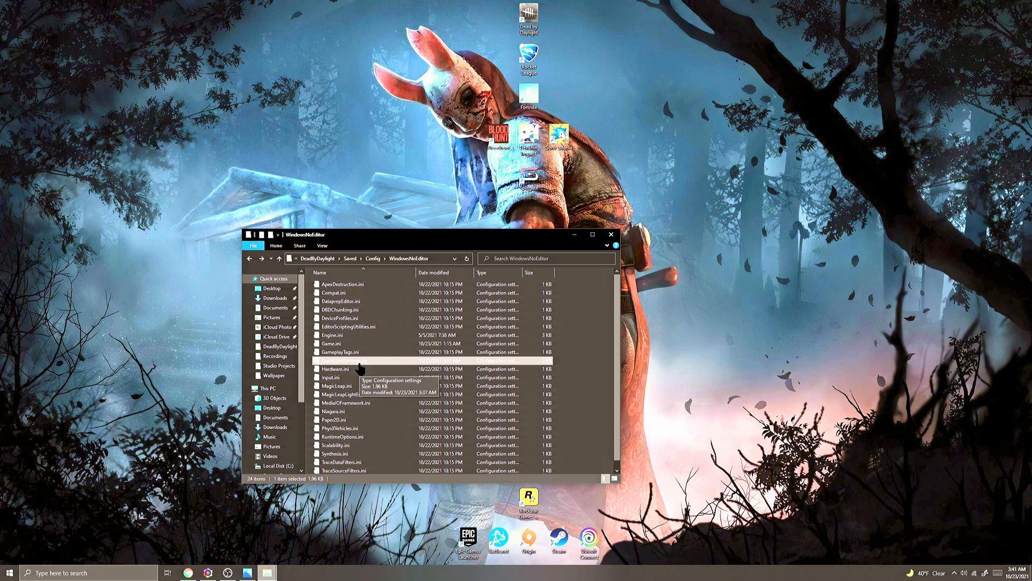
double_click(339, 360)
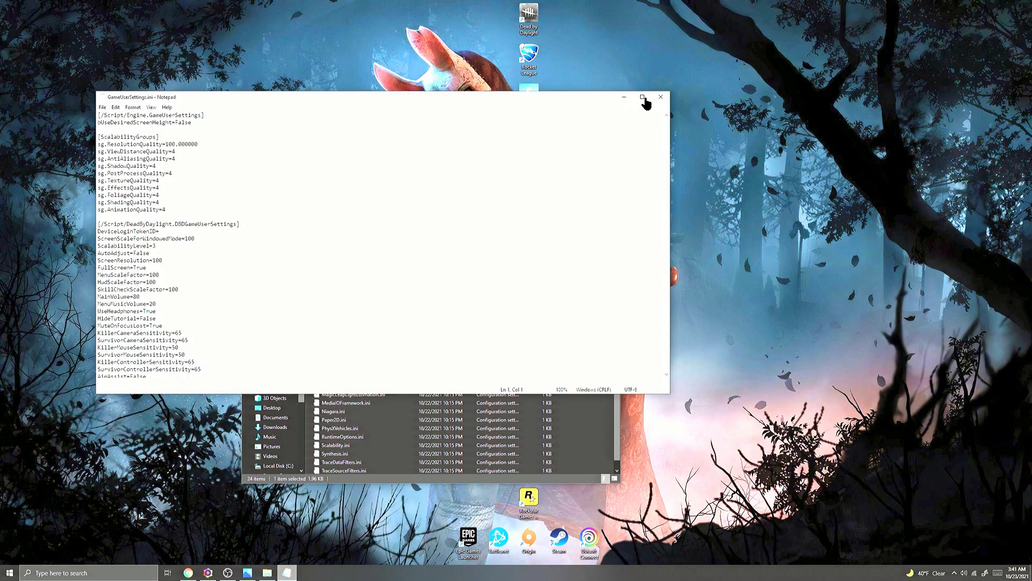
Maximize Notepad and edit a GPU benchmark entry near the end of the file
click(642, 97)
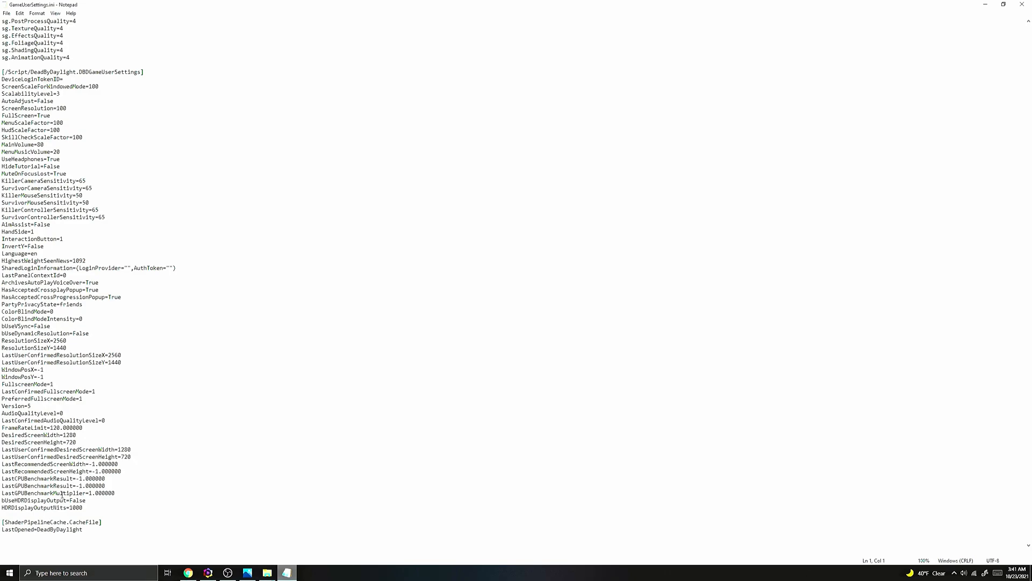
double_click(32, 442)
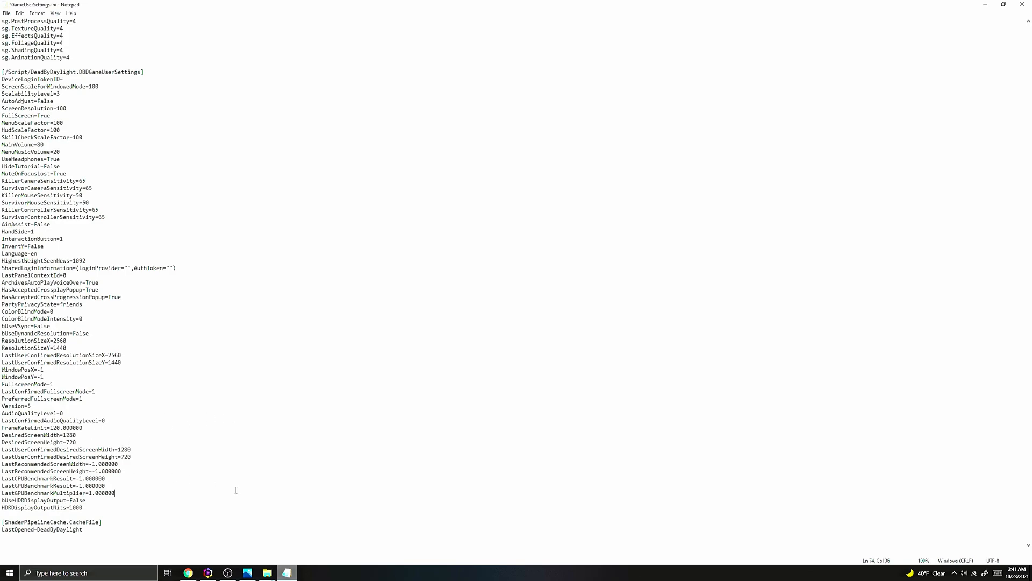
mouse_move(214, 496)
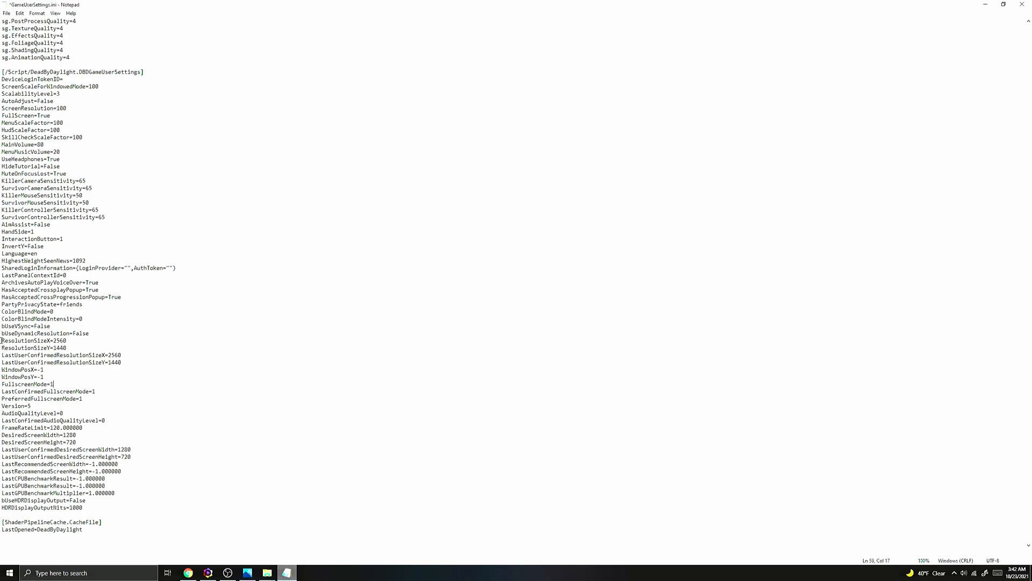
drag(1, 340, 125, 361)
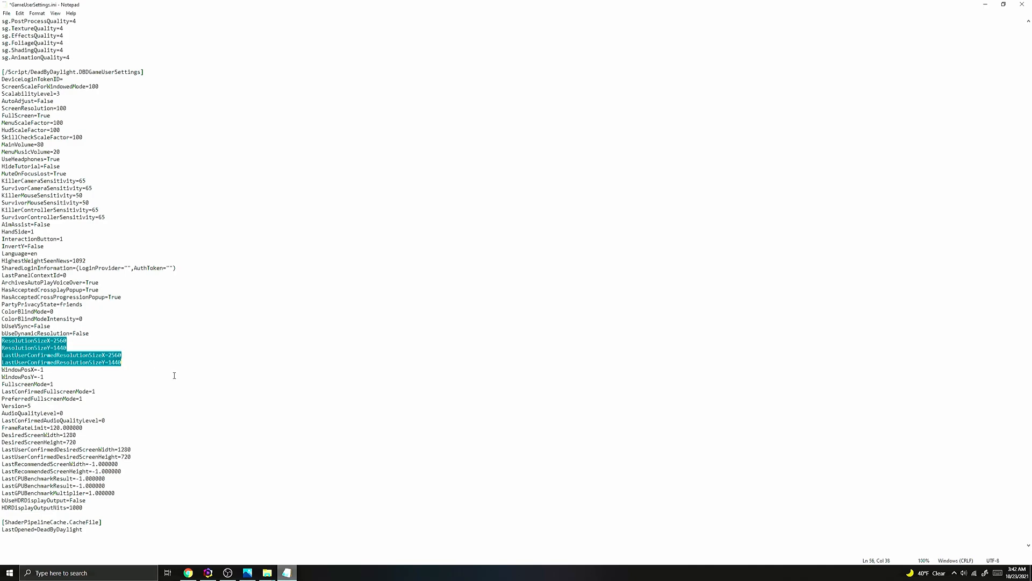
mouse_move(140, 358)
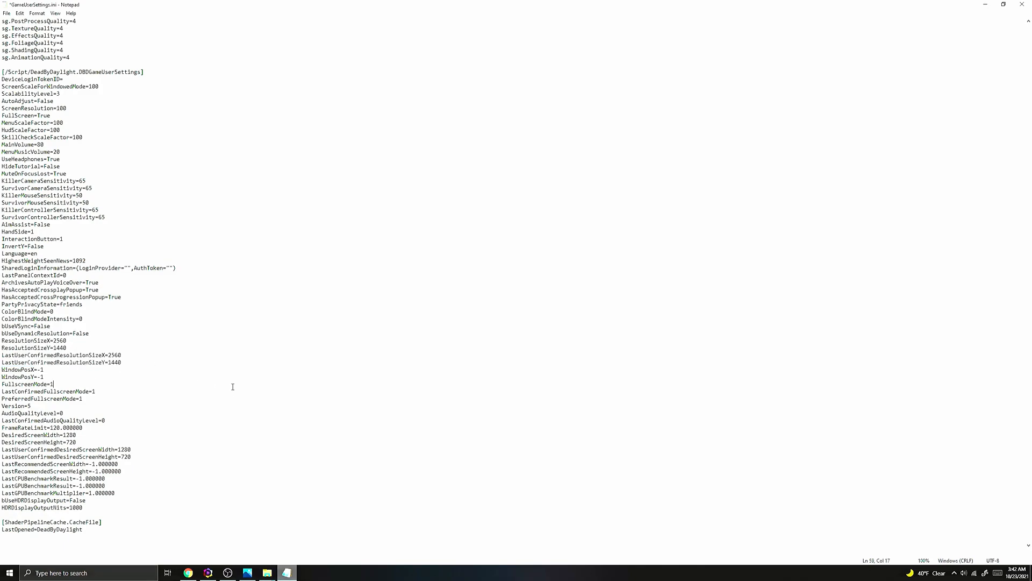
scroll(up, 3)
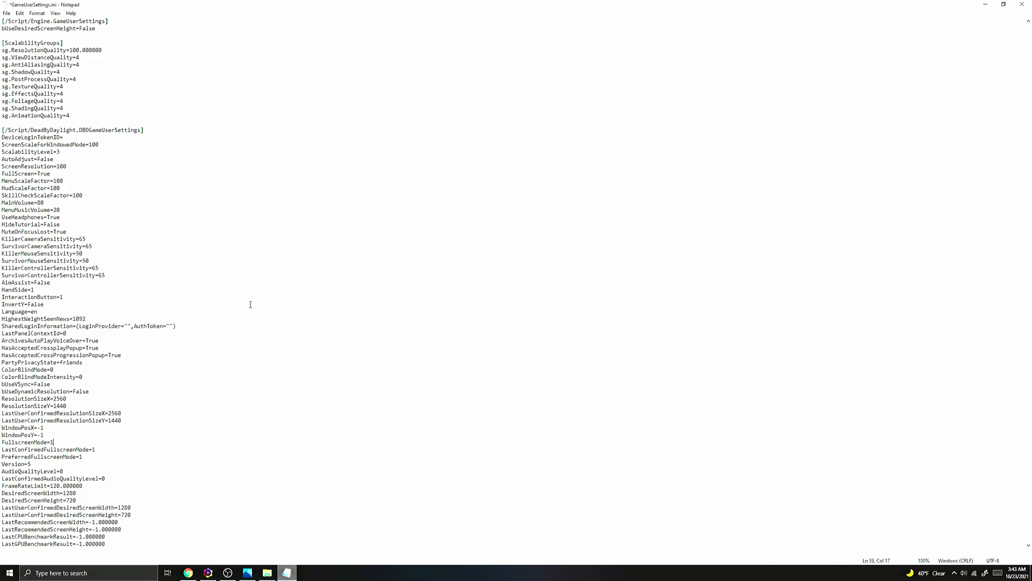
mouse_move(240, 329)
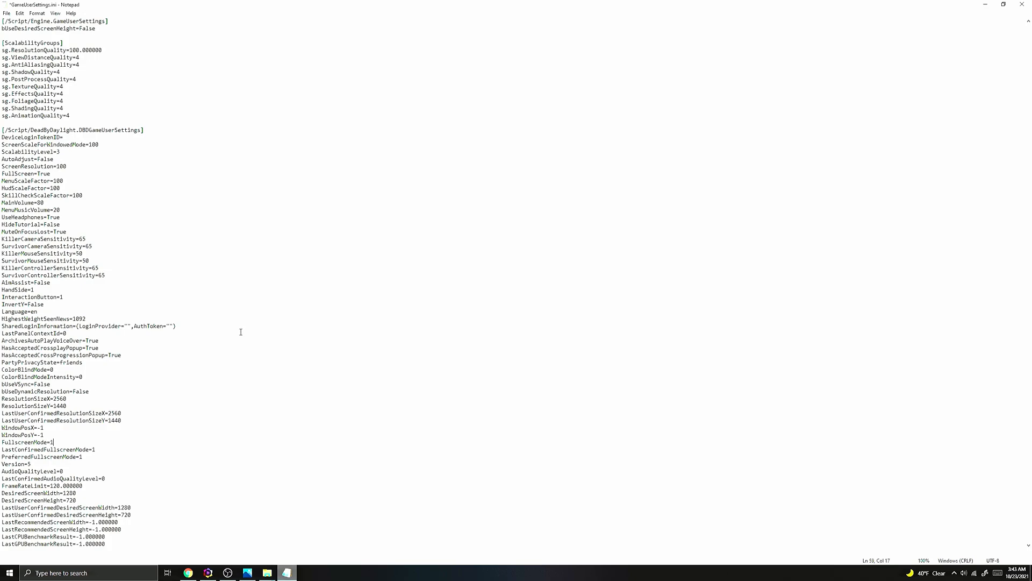
mouse_move(289, 341)
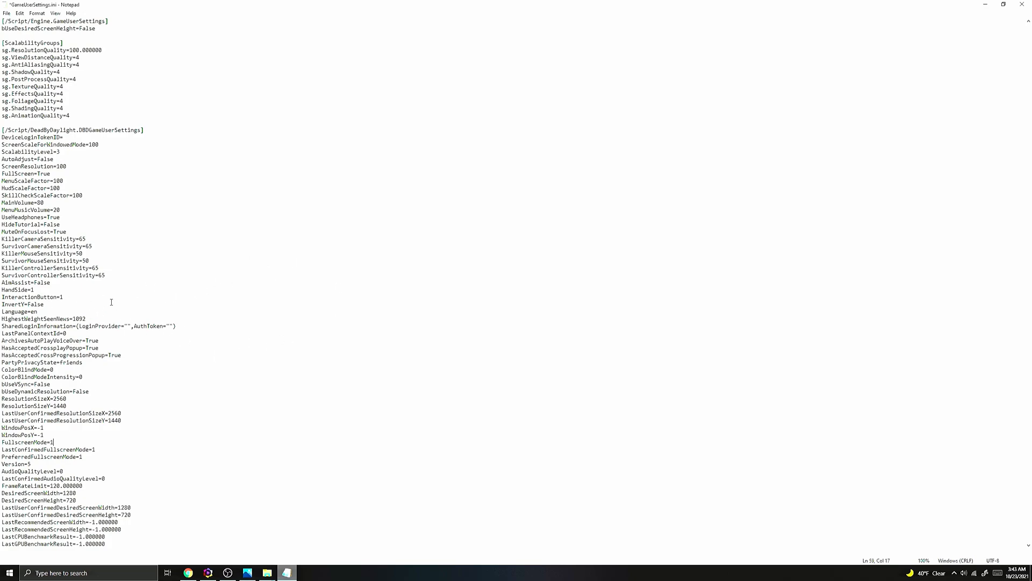
mouse_move(104, 258)
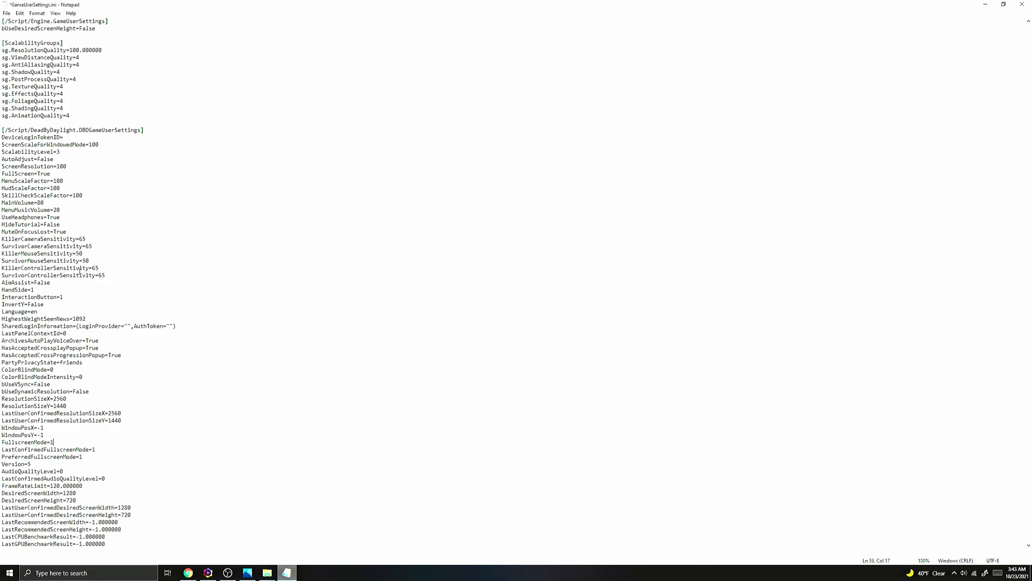
mouse_move(211, 283)
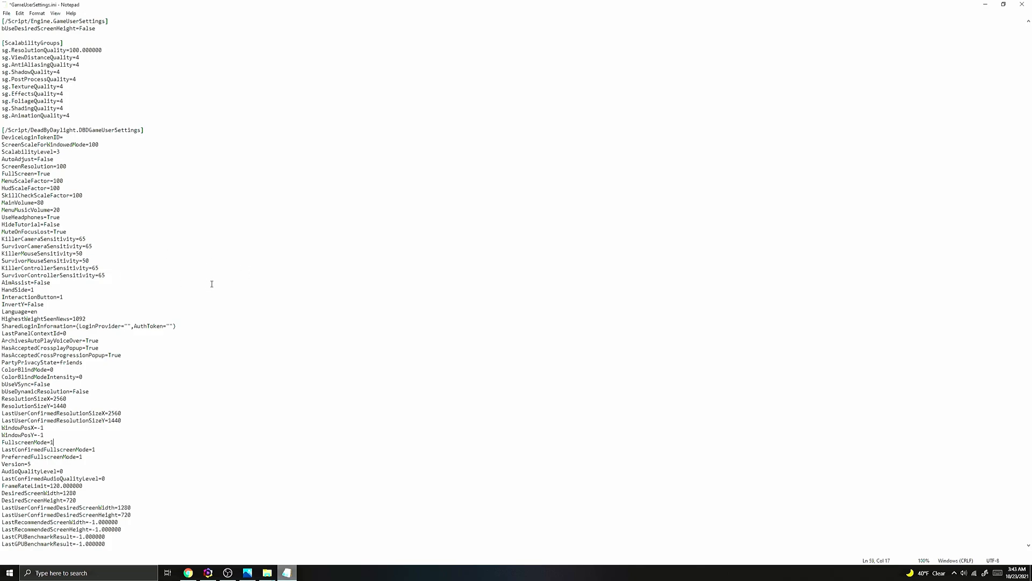
mouse_move(200, 286)
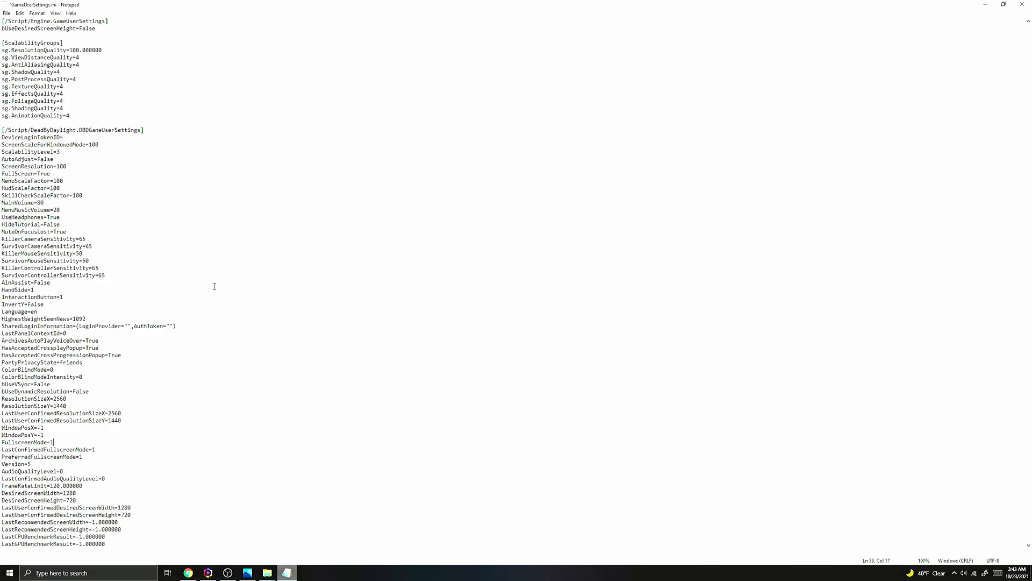
mouse_move(48, 167)
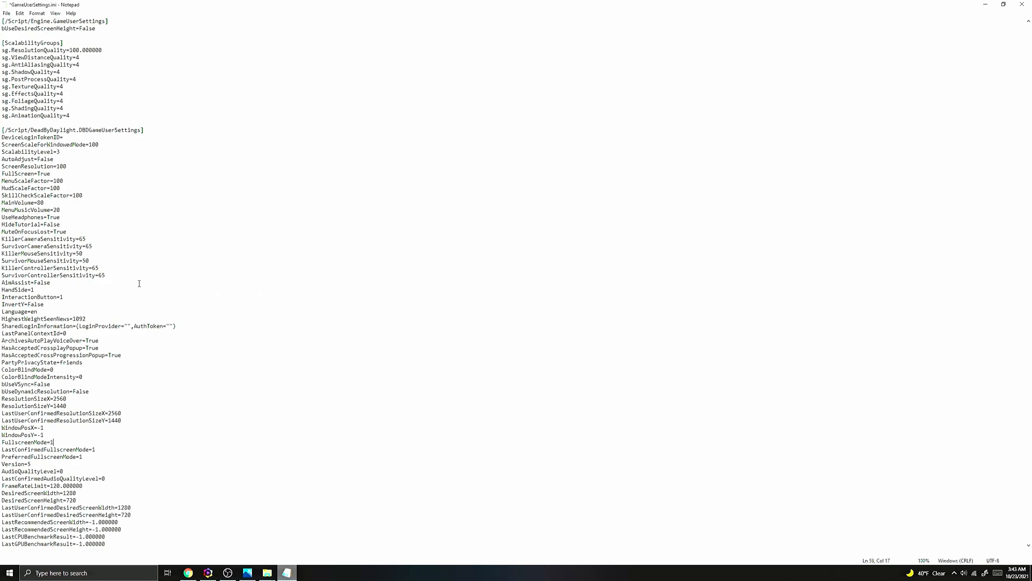
double_click(103, 260)
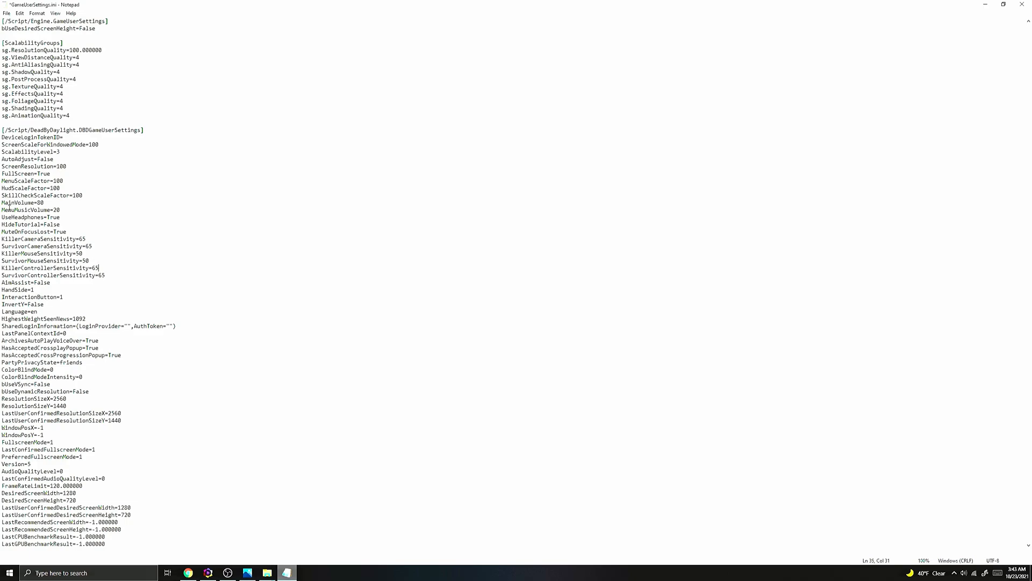
double_click(13, 207)
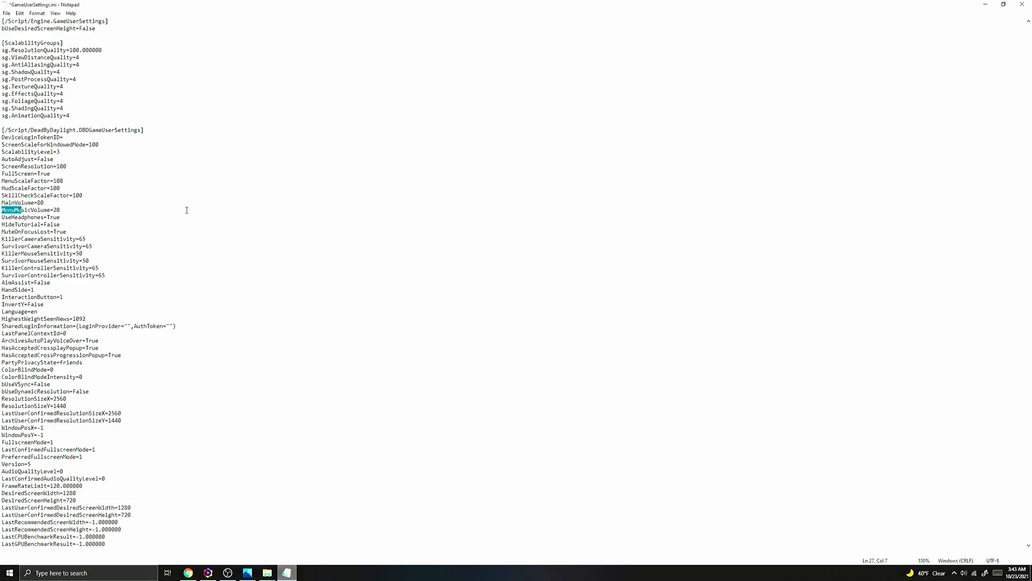
click(39, 209)
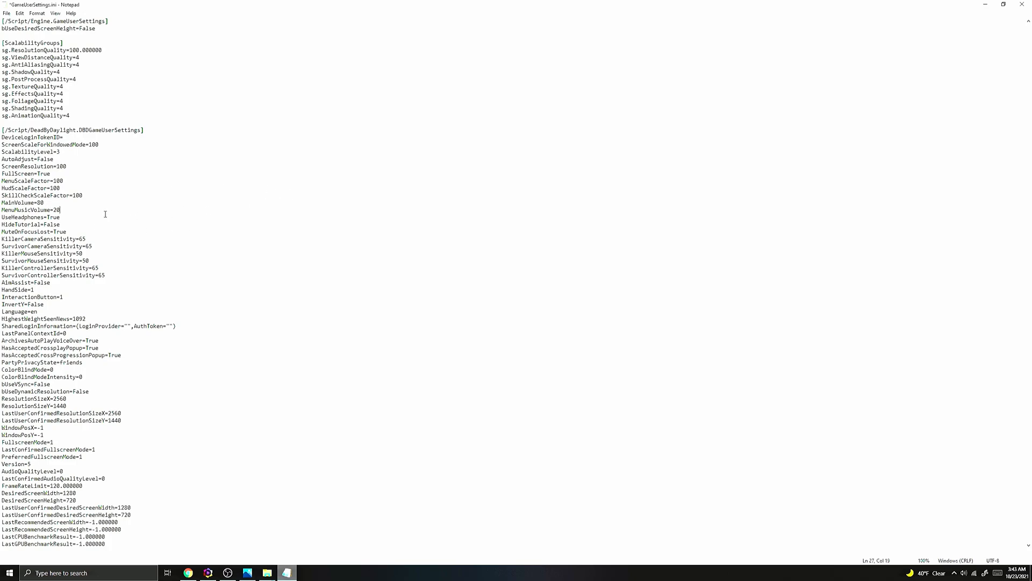
mouse_move(50, 196)
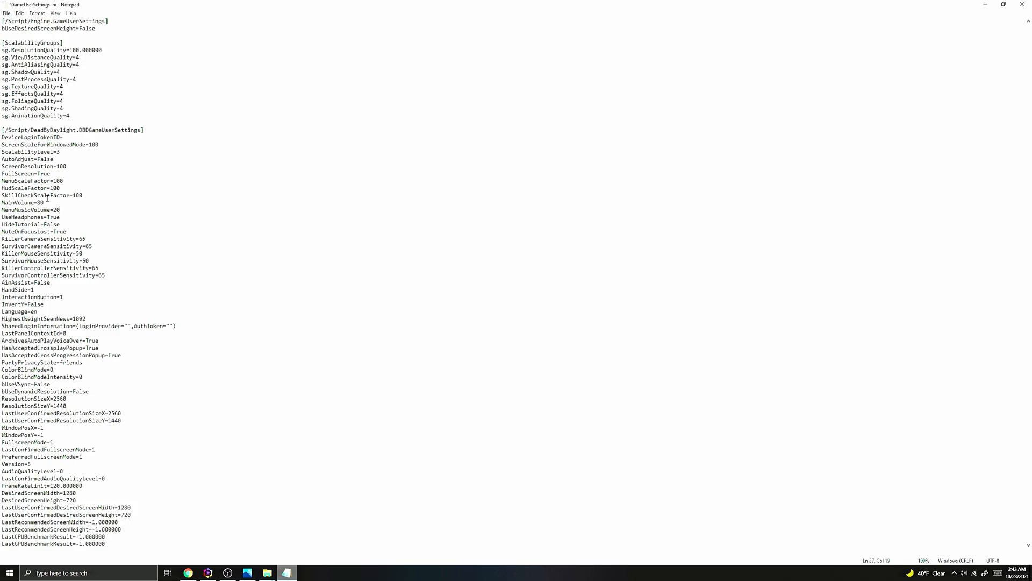
mouse_move(146, 221)
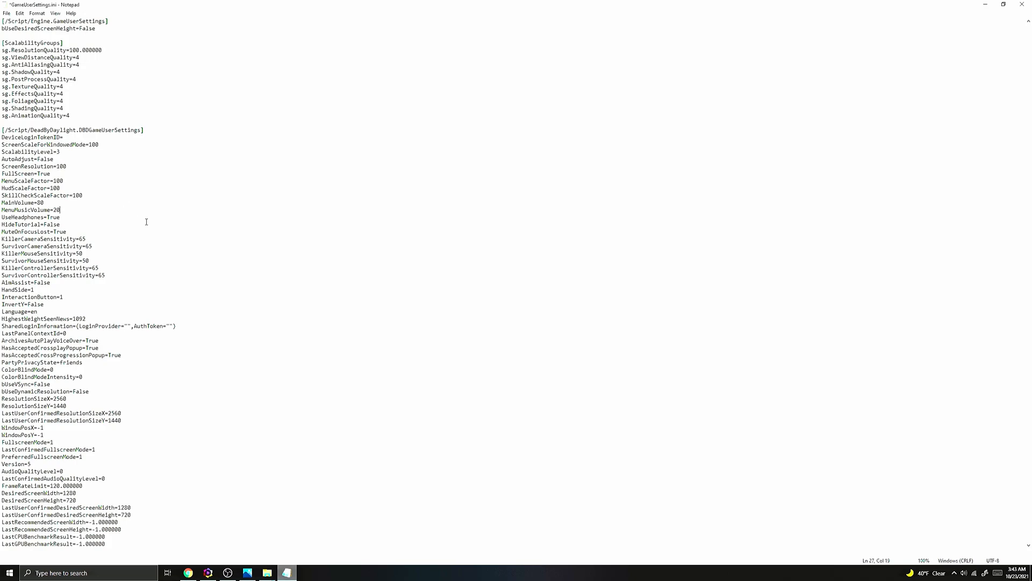
mouse_move(124, 239)
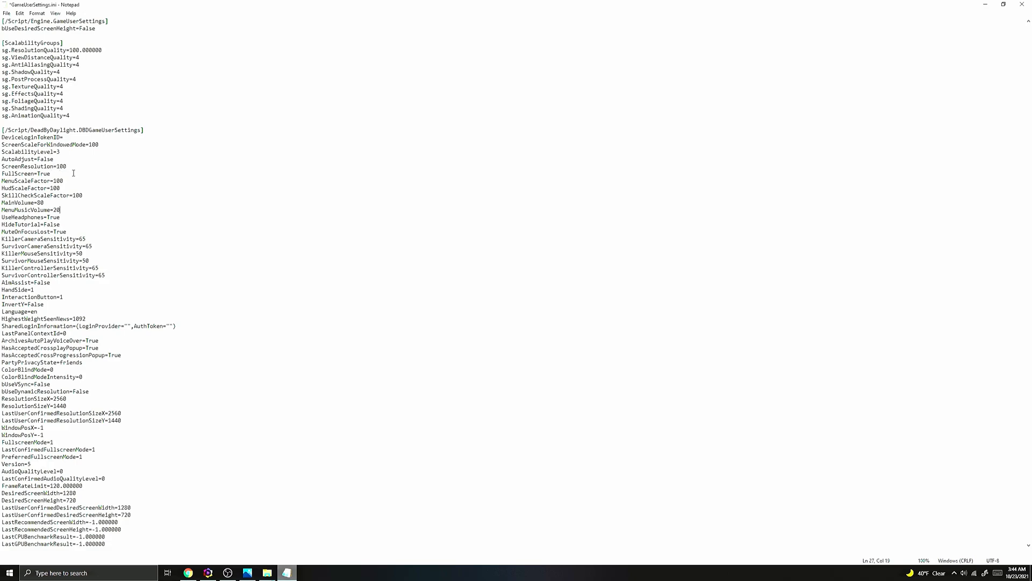
mouse_move(127, 247)
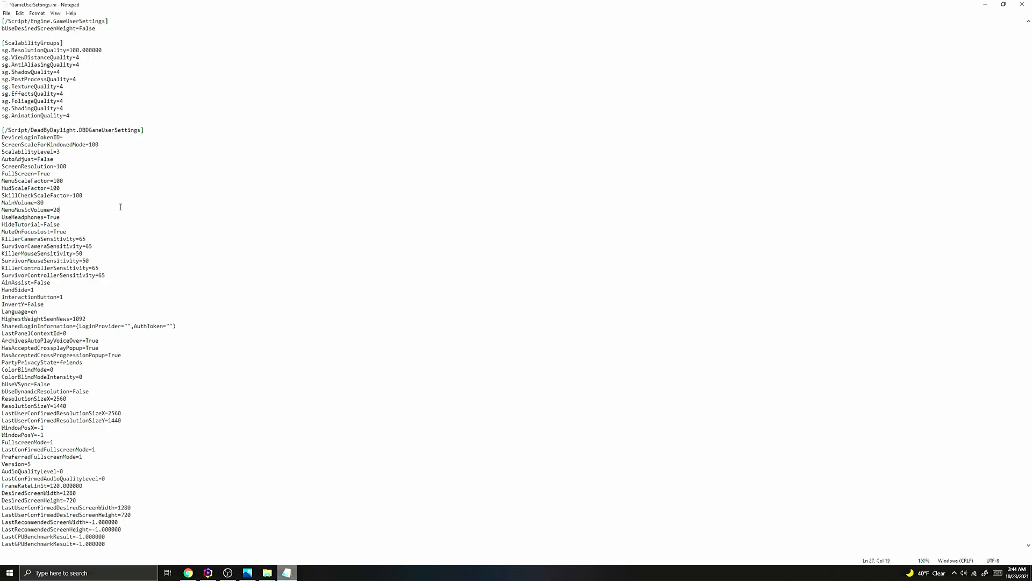
mouse_move(168, 179)
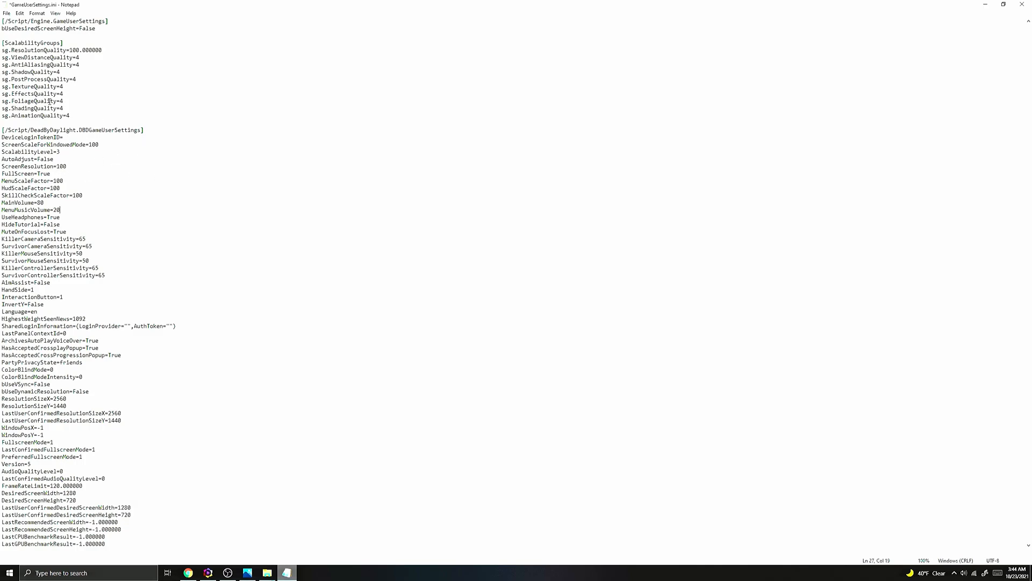
drag(4, 57, 80, 115)
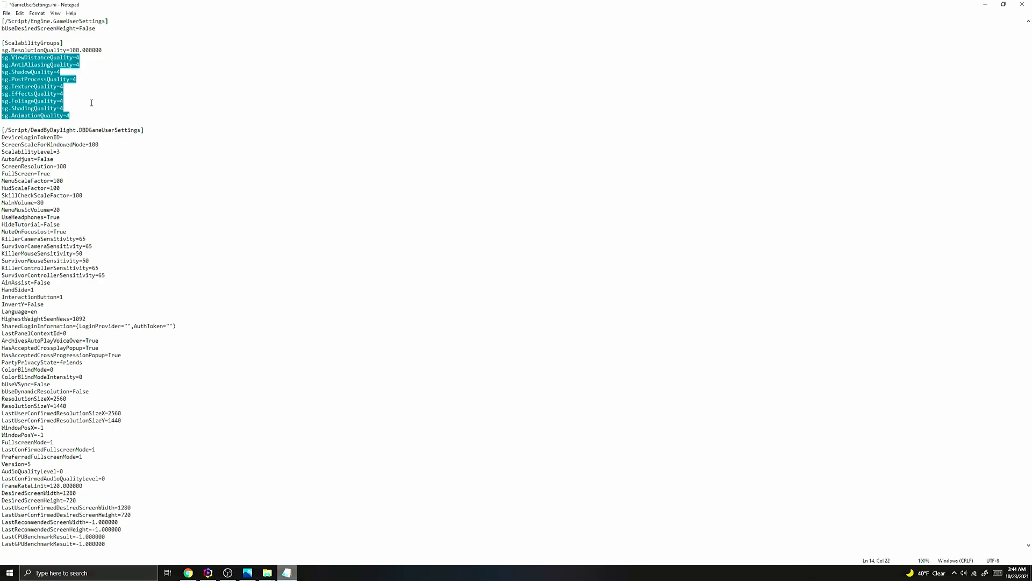
click(49, 101)
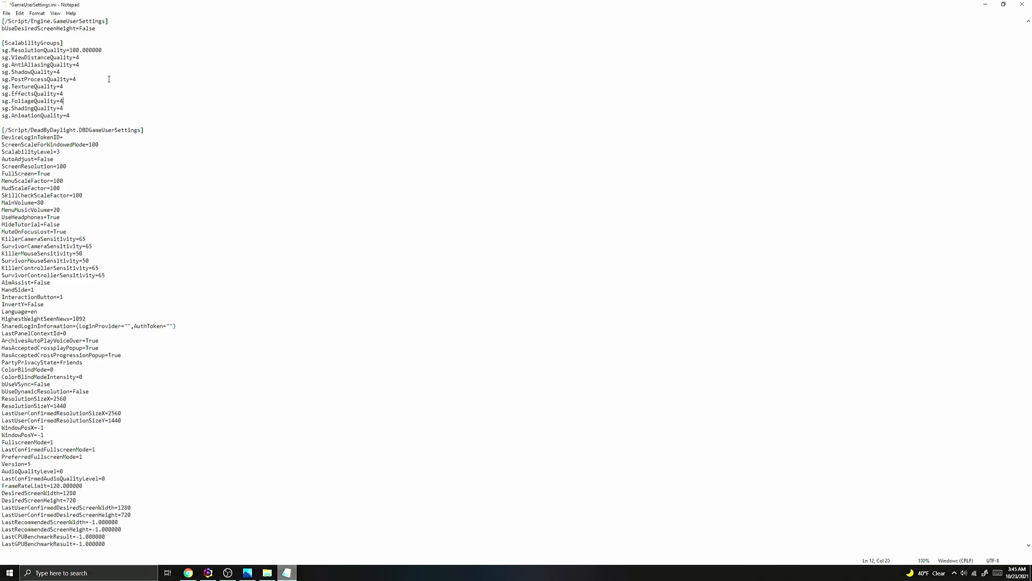
mouse_move(114, 94)
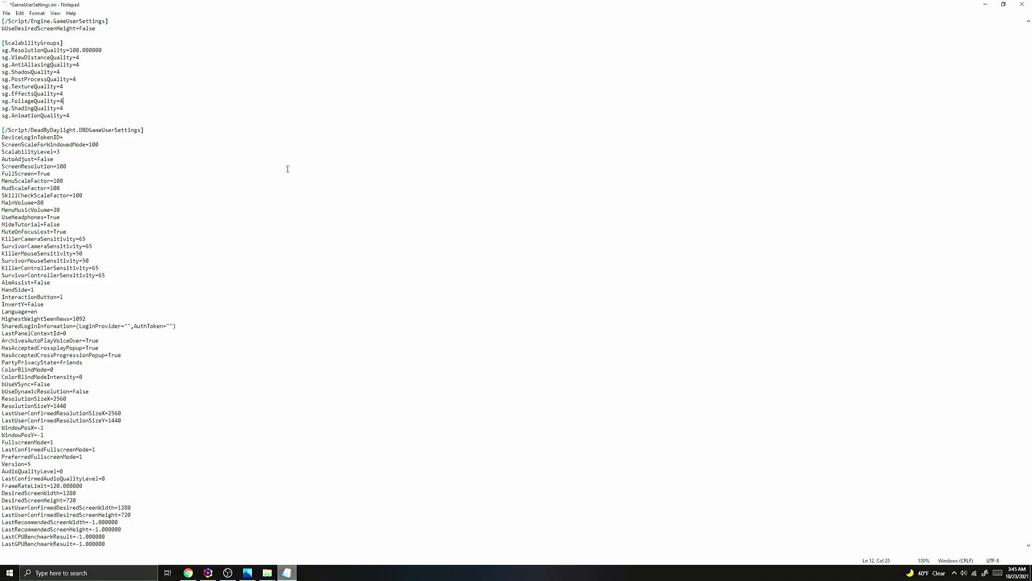
key(Backspace)
text(2)
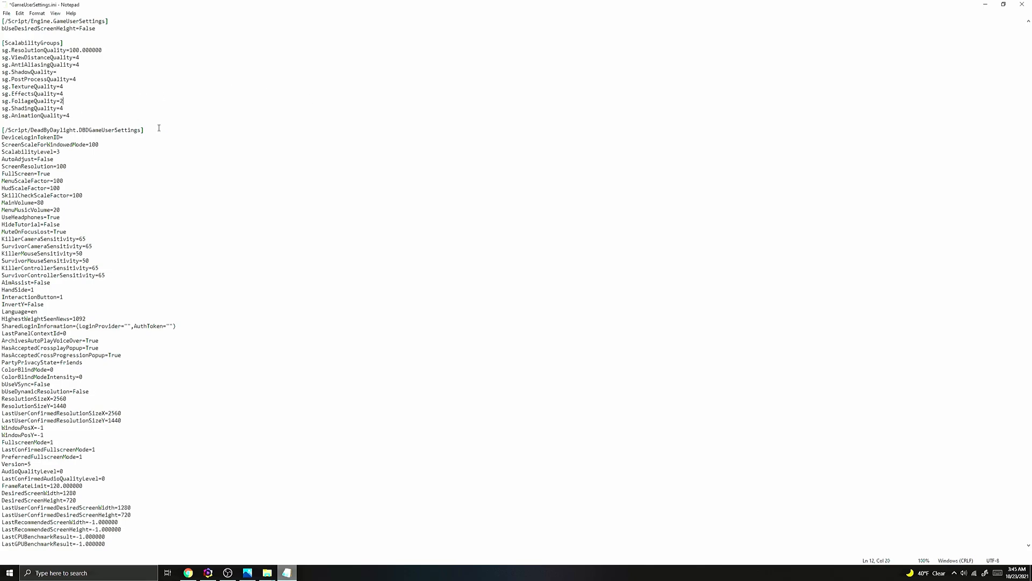
mouse_move(143, 129)
text(4)
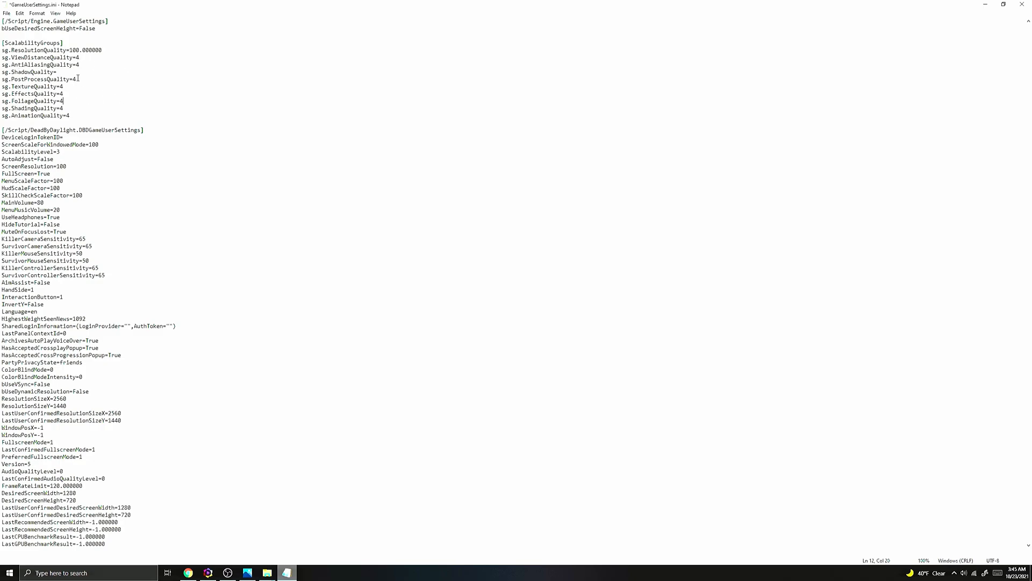
click(54, 72)
text(4)
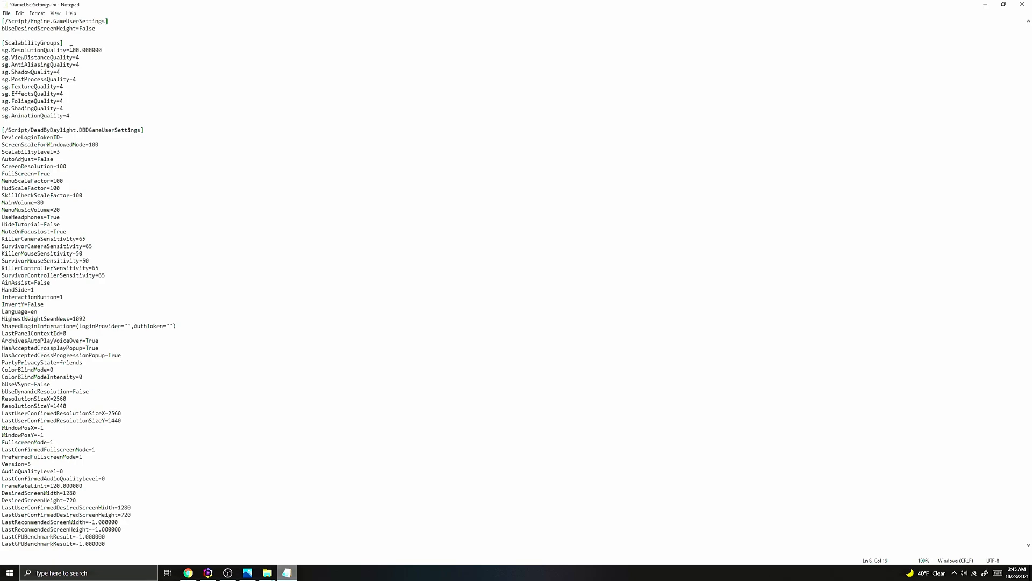
mouse_move(133, 221)
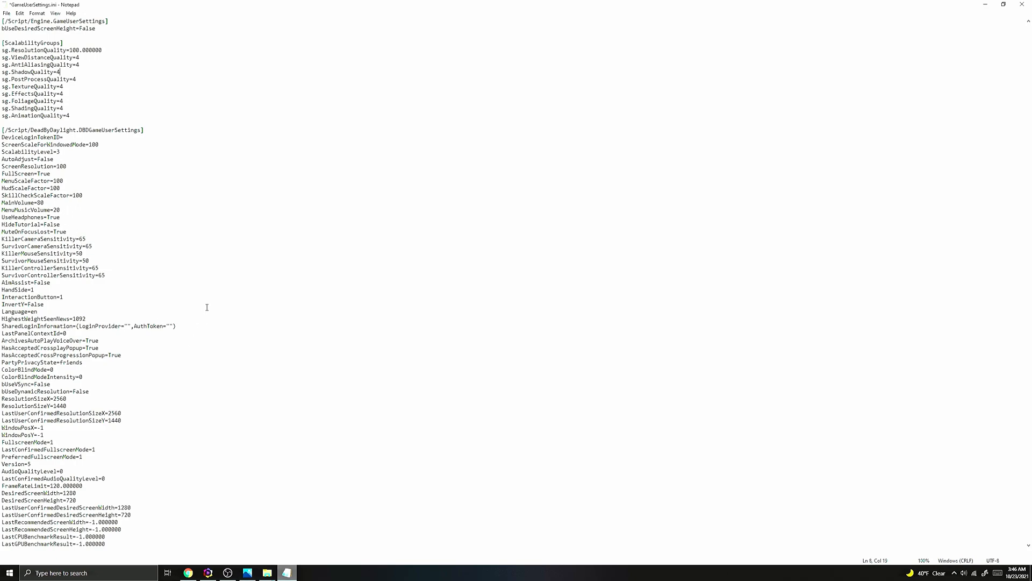
click(50, 164)
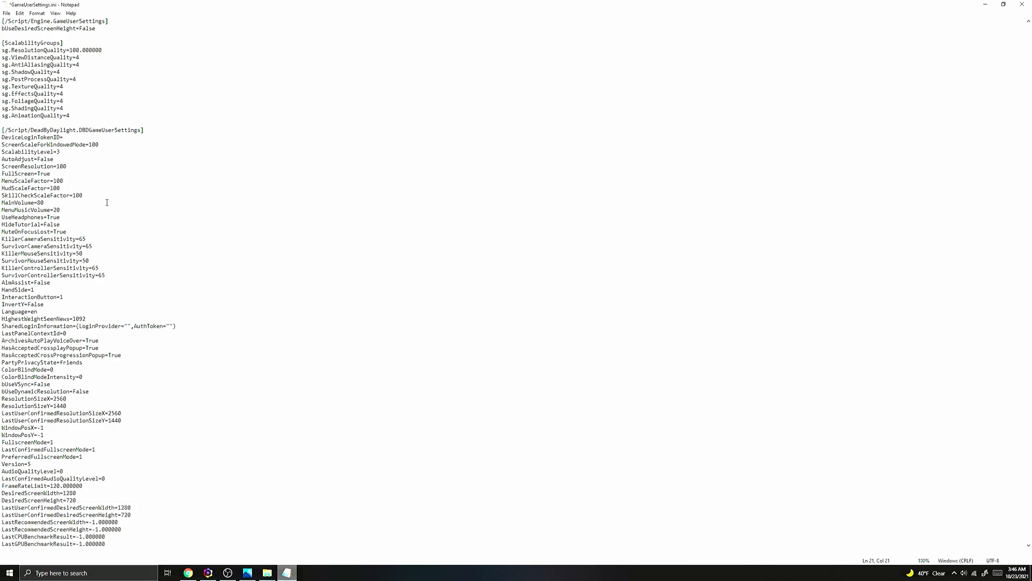
mouse_move(138, 233)
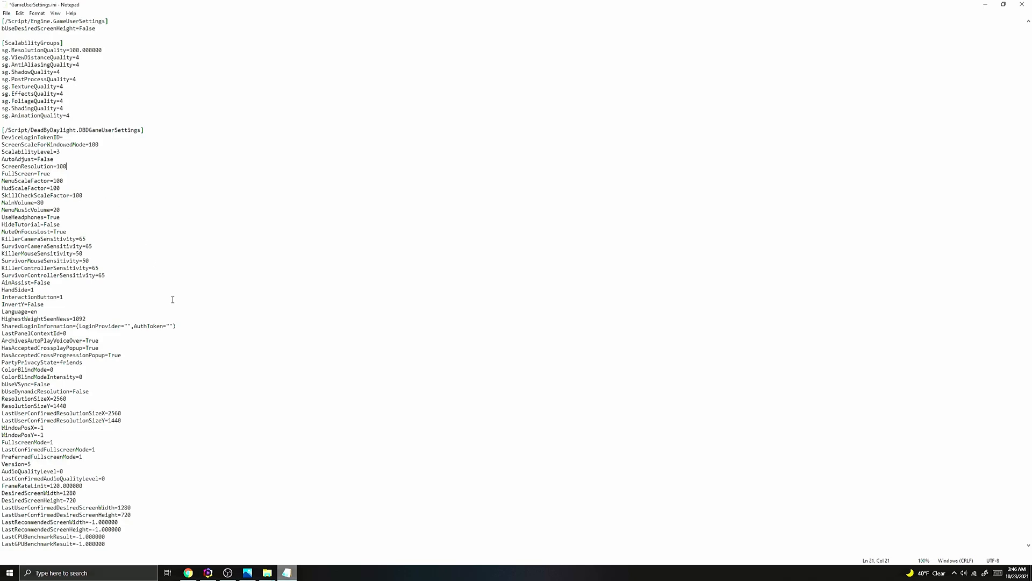
mouse_move(487, 361)
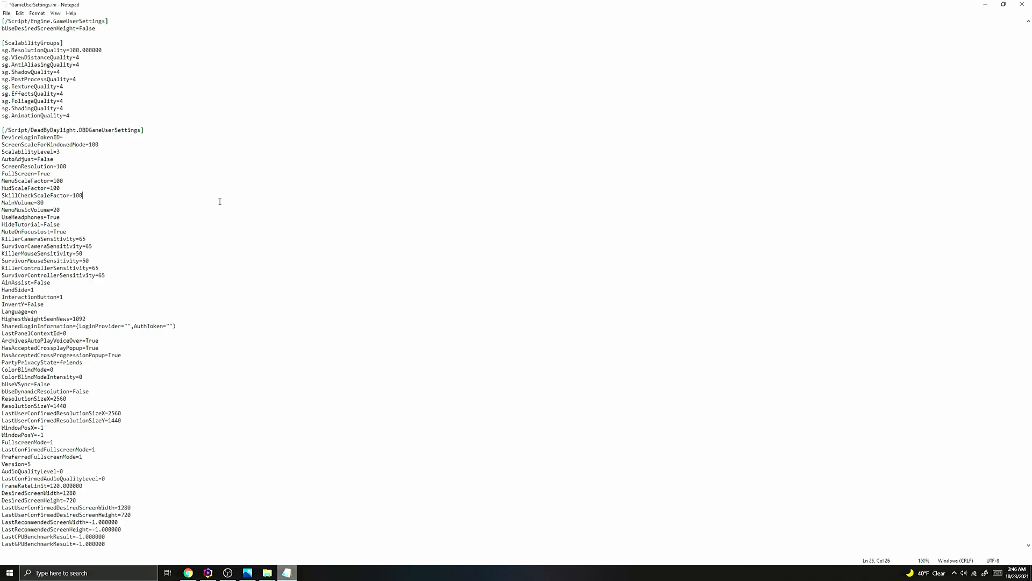
mouse_move(239, 219)
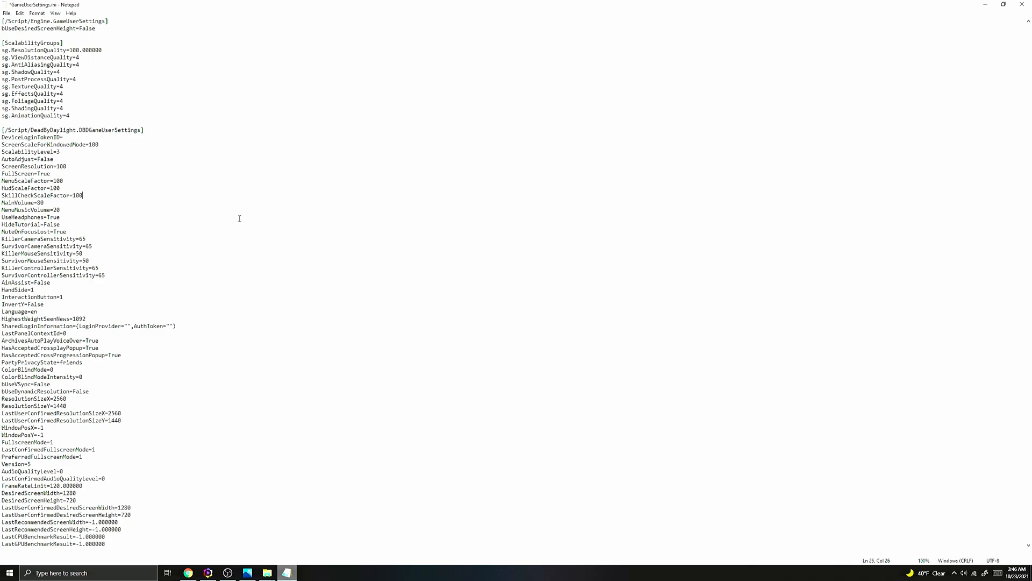
mouse_move(272, 223)
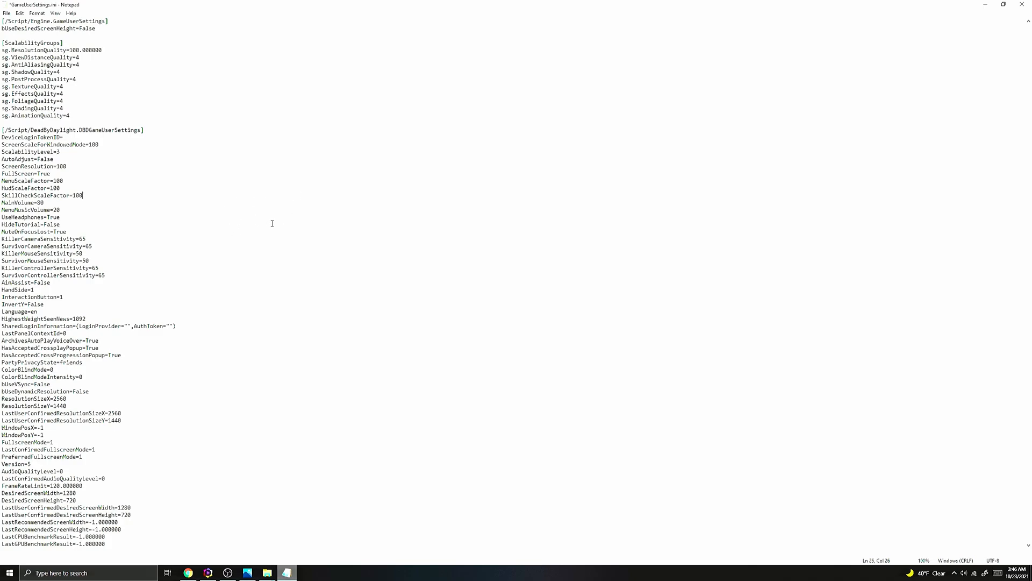
mouse_move(328, 236)
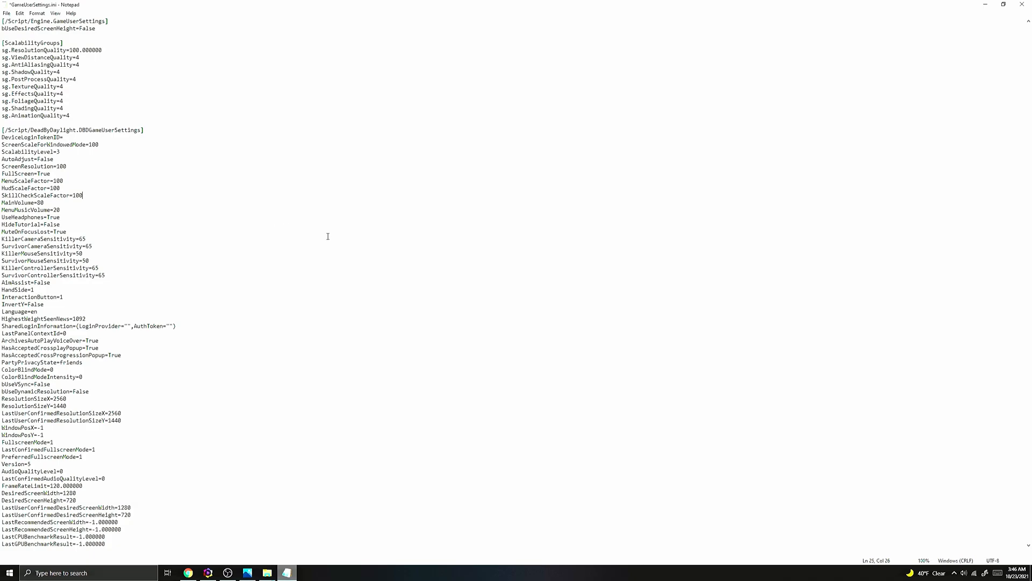
mouse_move(277, 93)
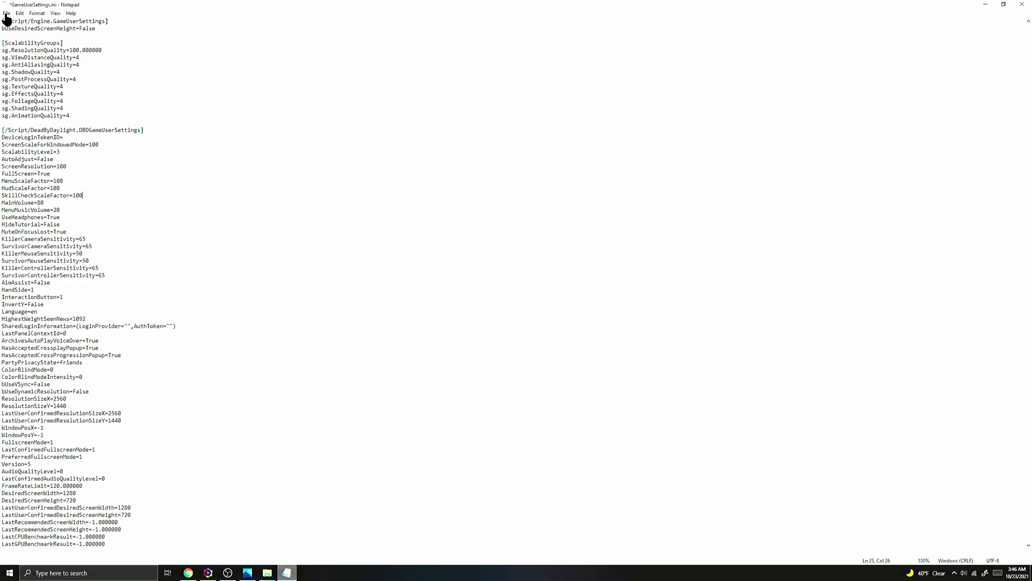
Cancel Save As, close Notepad and save the changes to GameUserSettings.ini
click(7, 13)
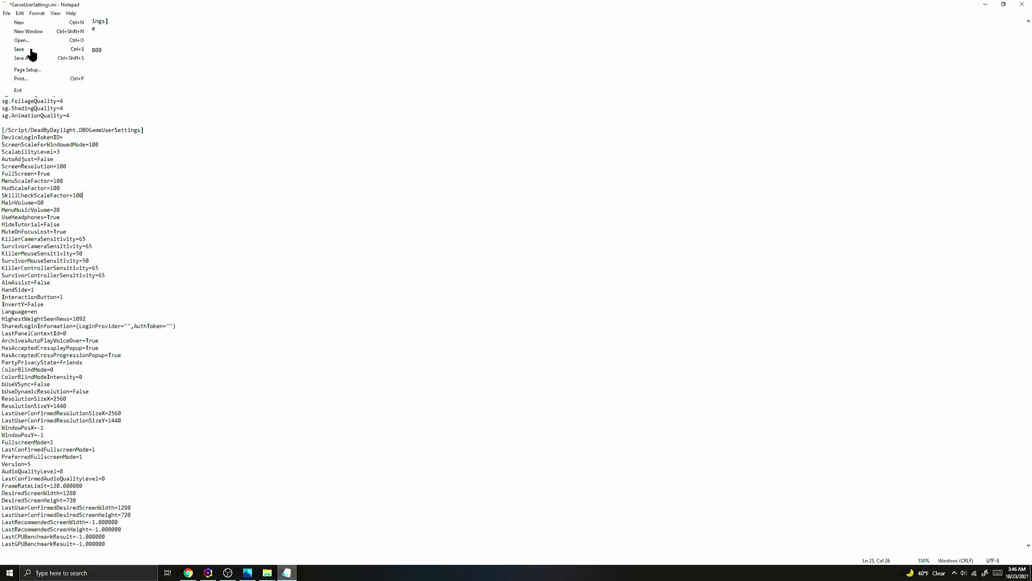
click(21, 57)
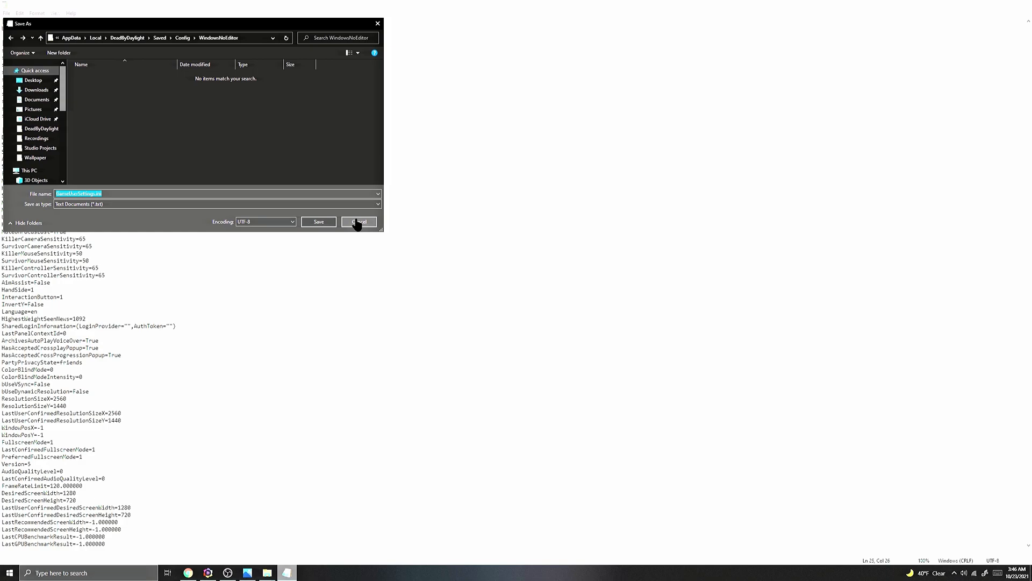
click(359, 222)
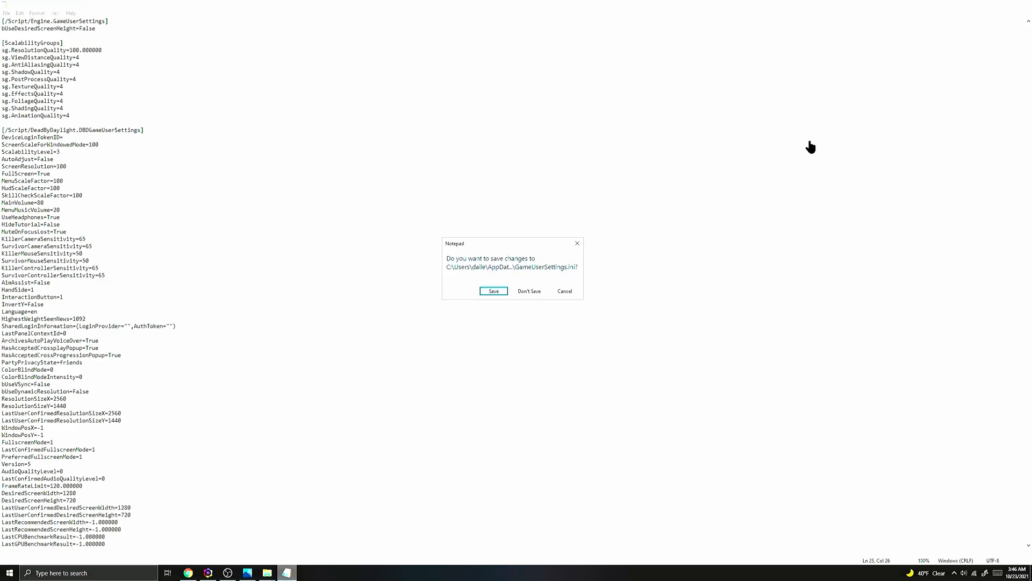
click(529, 290)
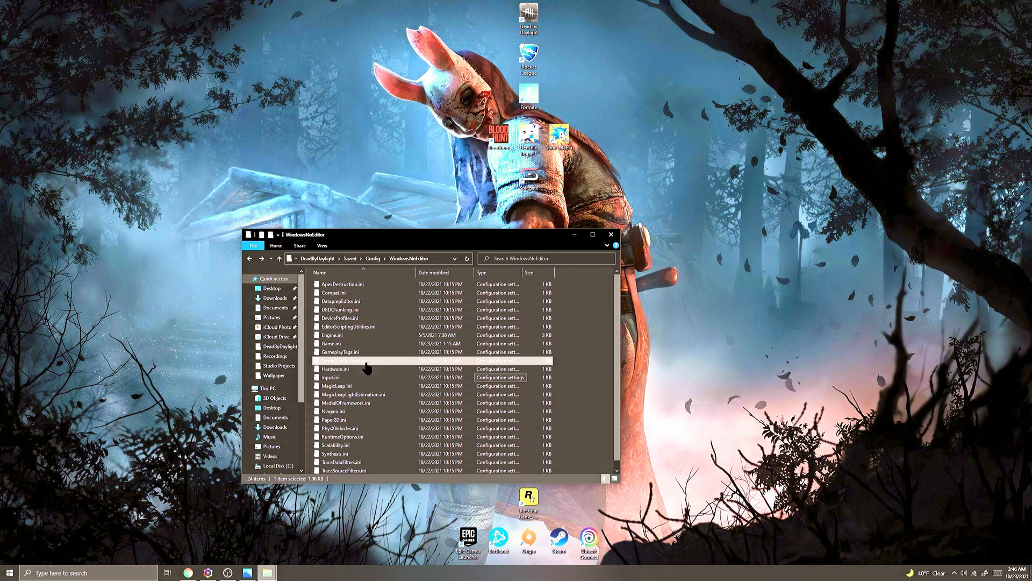
Mark GameUserSettings.ini read-only in its Properties and close Explorer
click(346, 361)
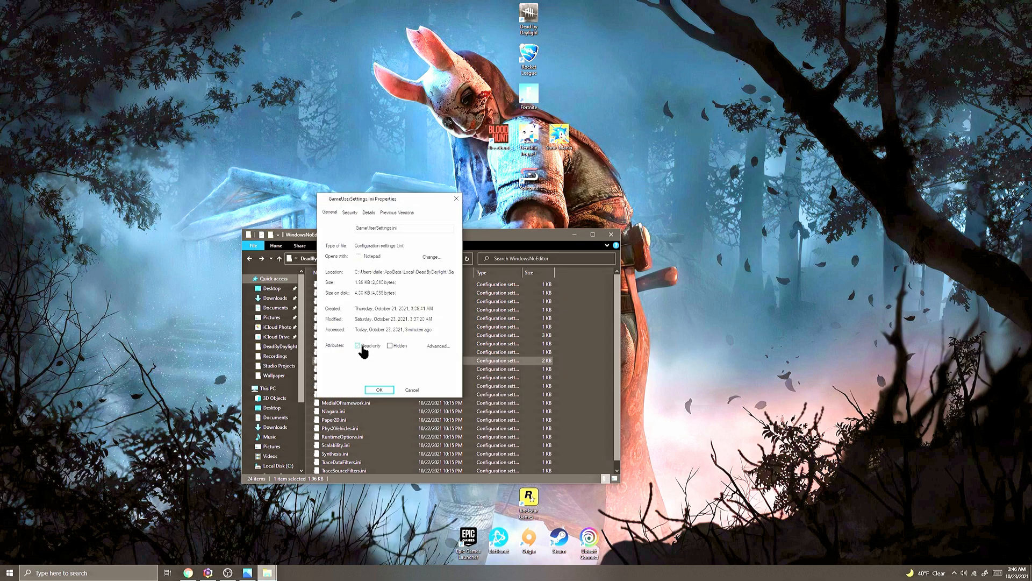
click(378, 389)
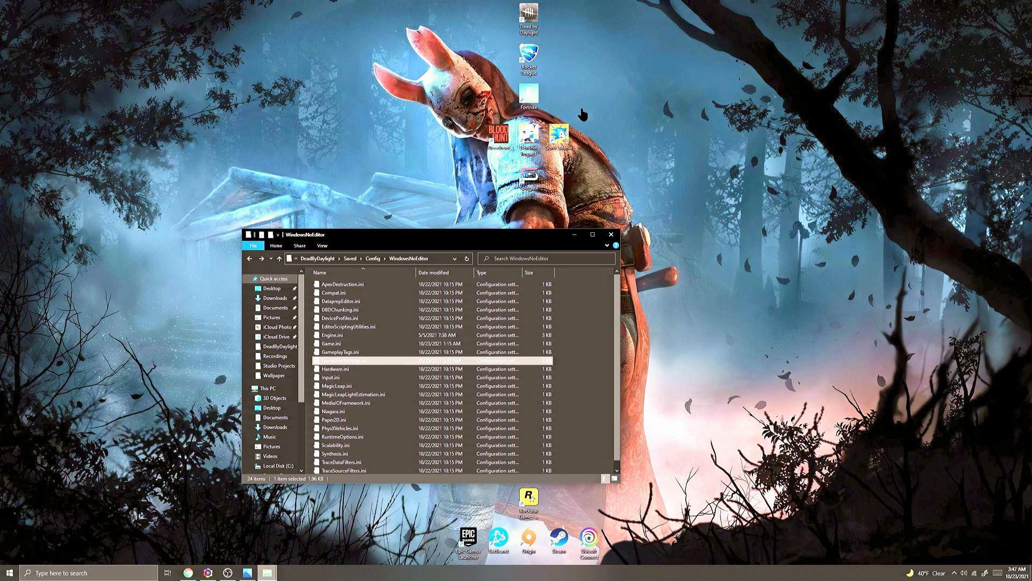
mouse_move(518, 414)
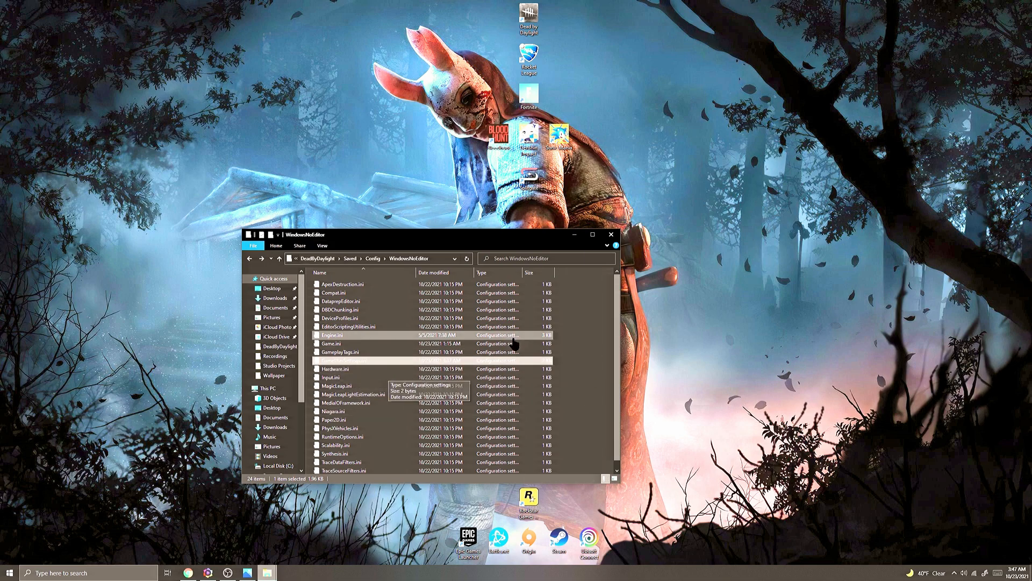
right_click(338, 360)
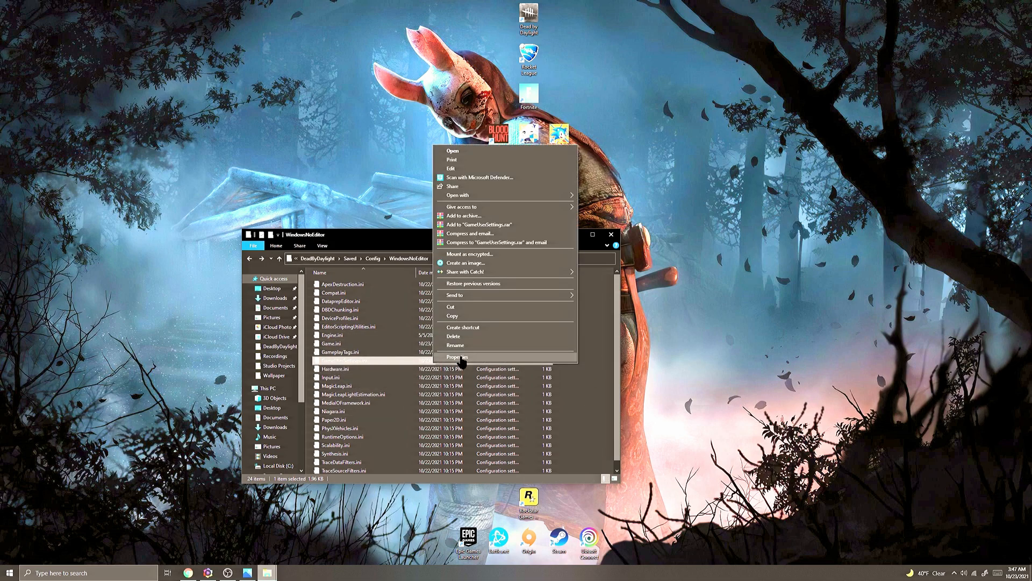
click(458, 356)
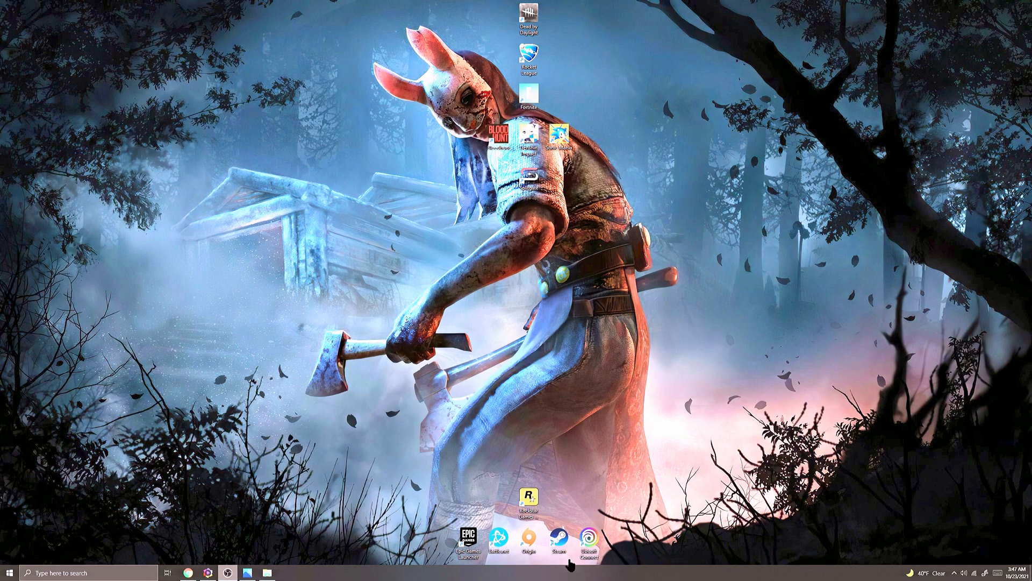
mouse_move(527, 480)
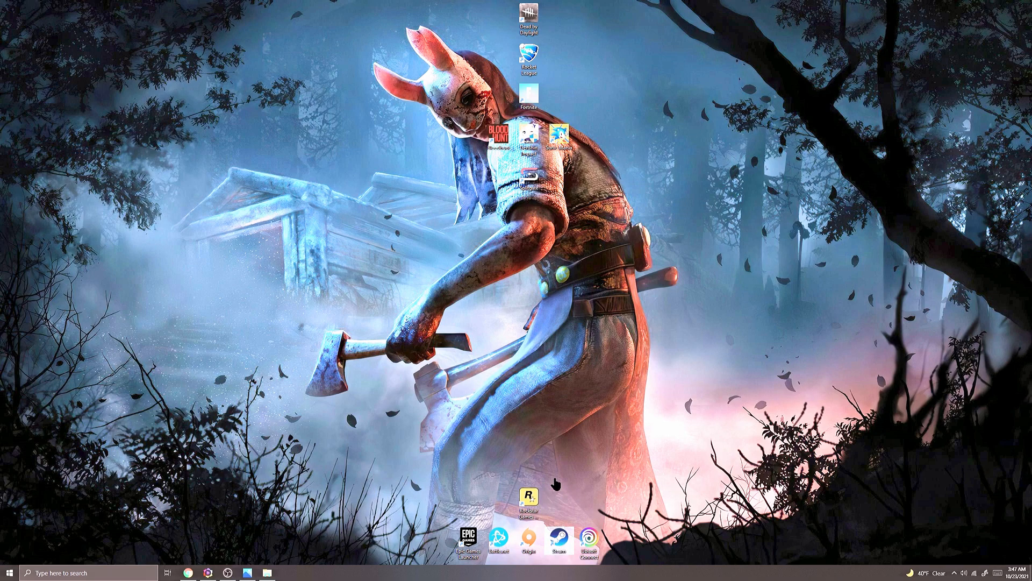
mouse_move(523, 484)
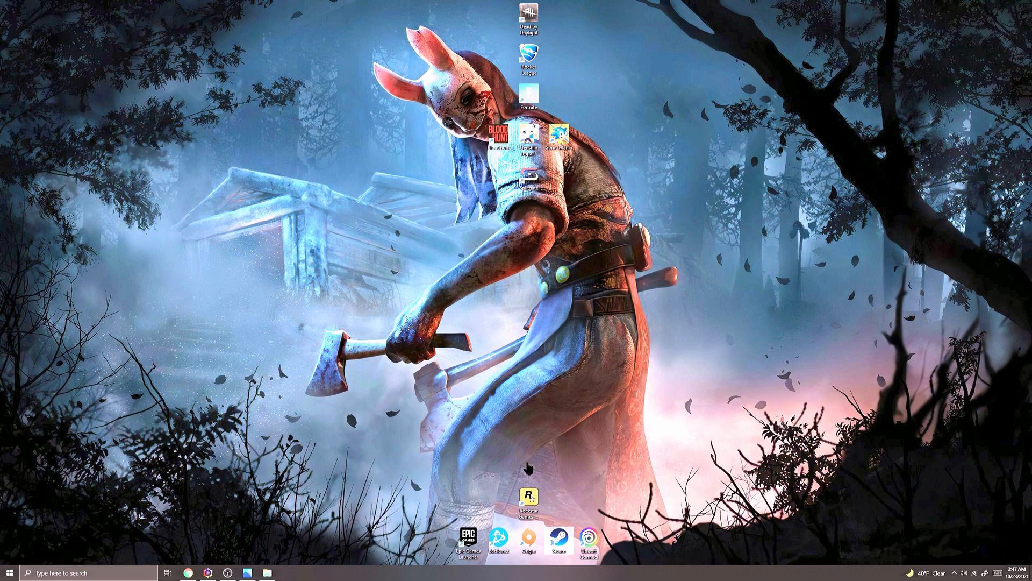
mouse_move(505, 453)
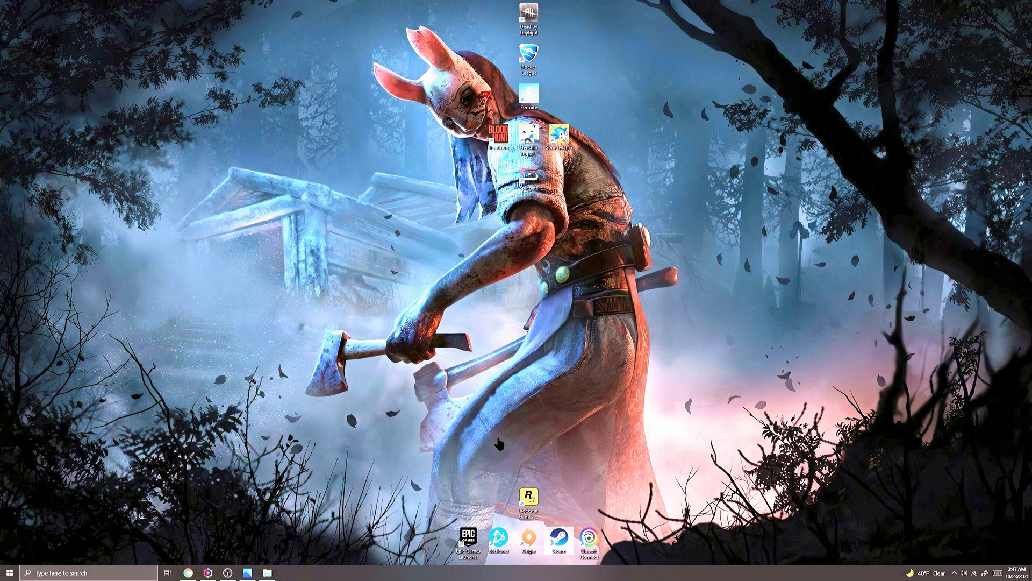
mouse_move(527, 489)
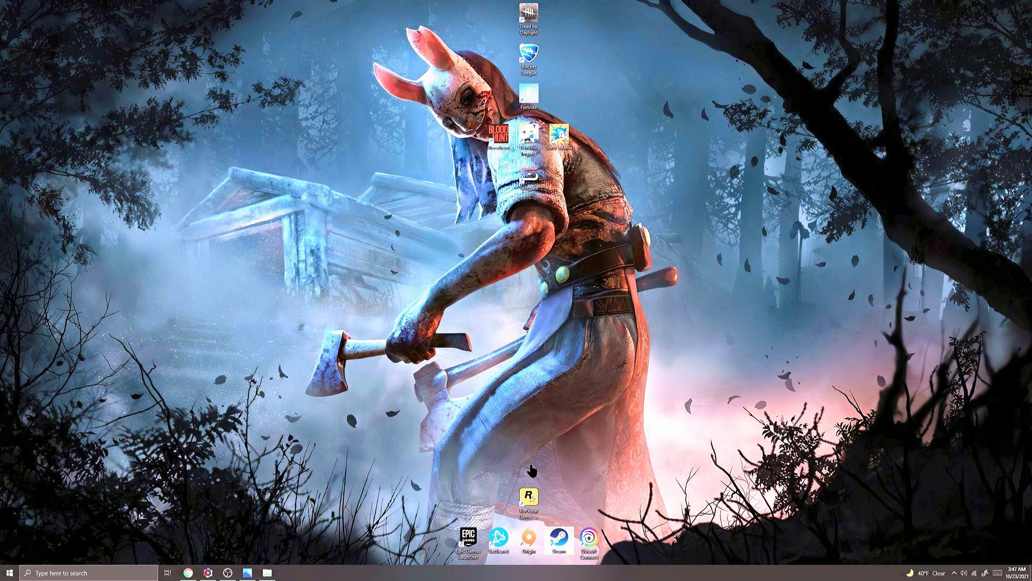
mouse_move(529, 439)
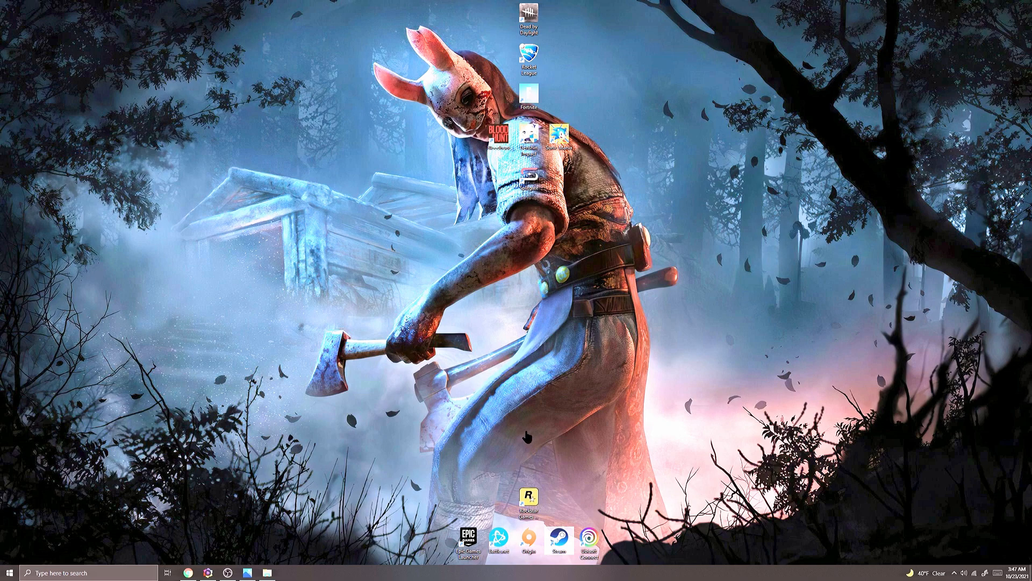
mouse_move(530, 329)
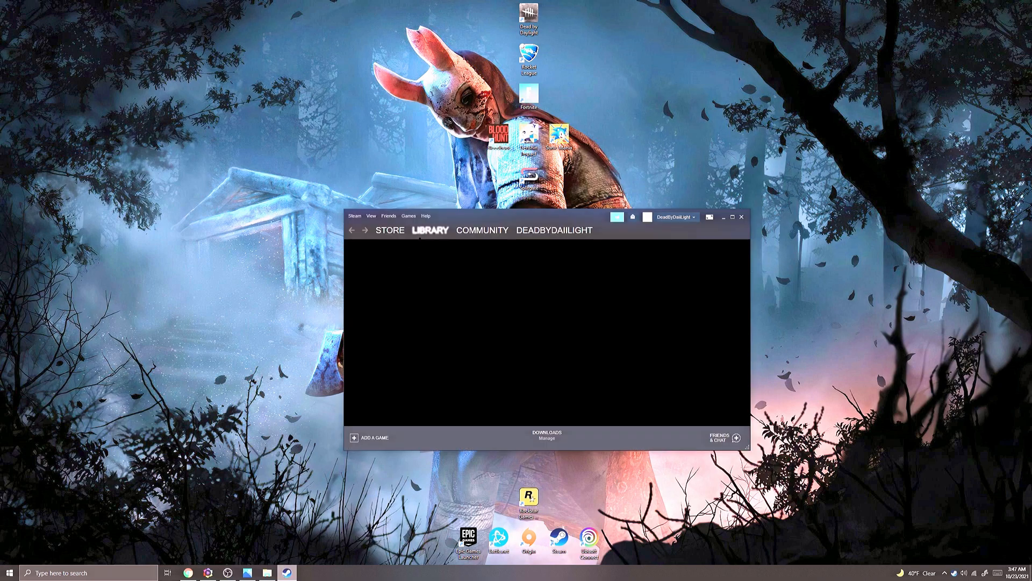
Bring up Dead by Daylight's Properties from the Steam library
click(430, 229)
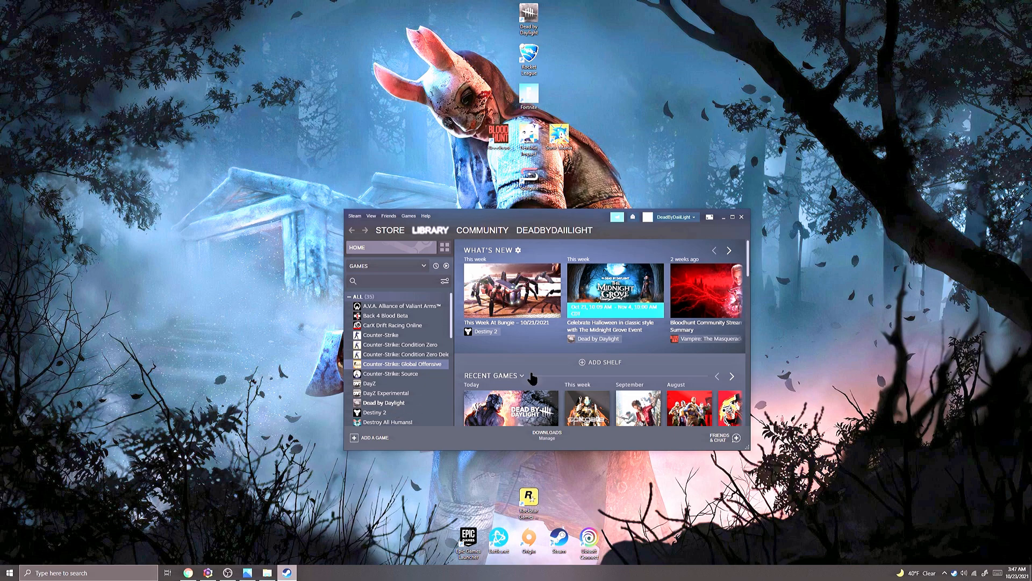
right_click(383, 402)
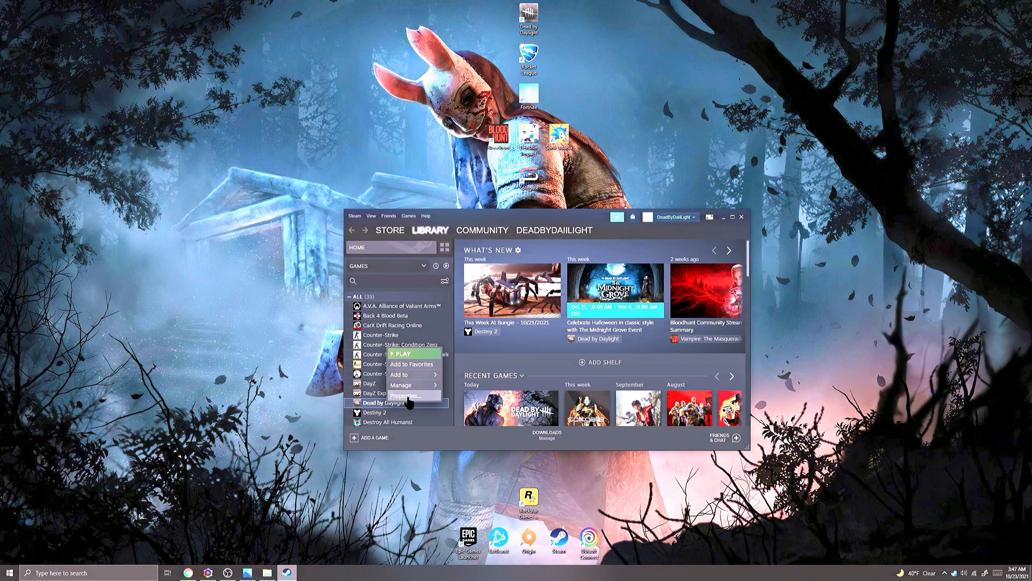
click(406, 396)
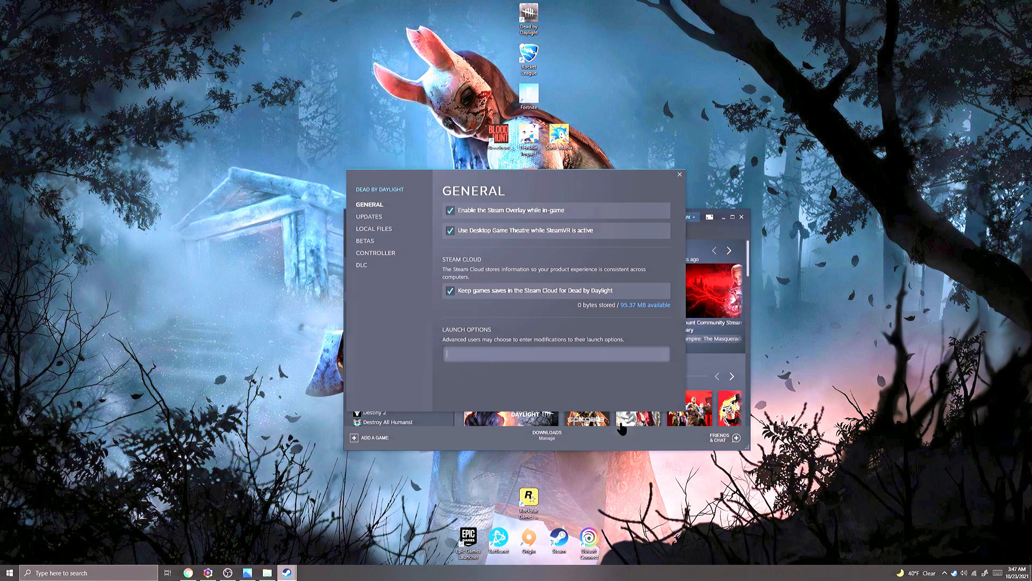
mouse_move(626, 435)
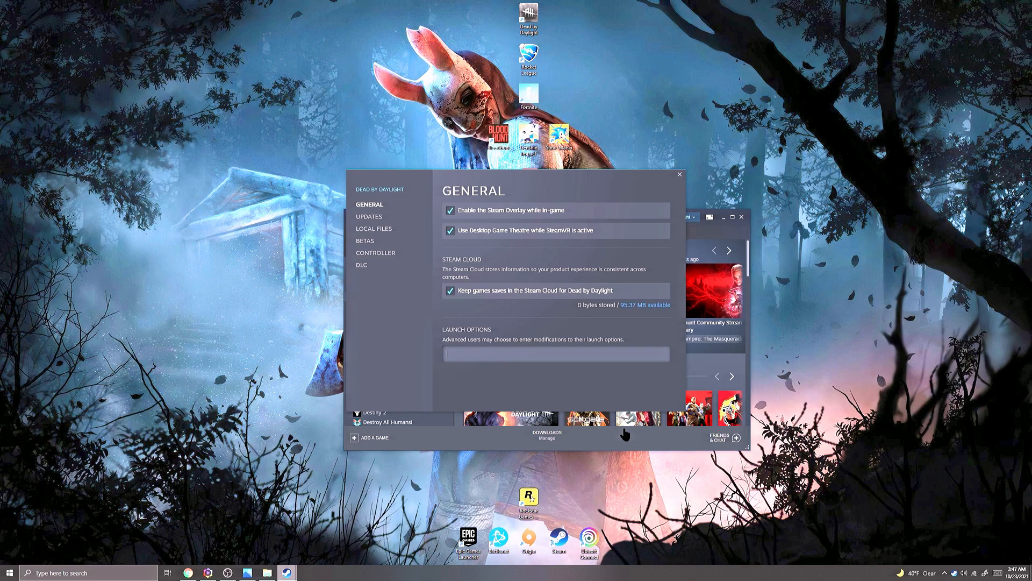
Enter -dx12 as a launch option, remove it again, and close Properties
text(-dx12)
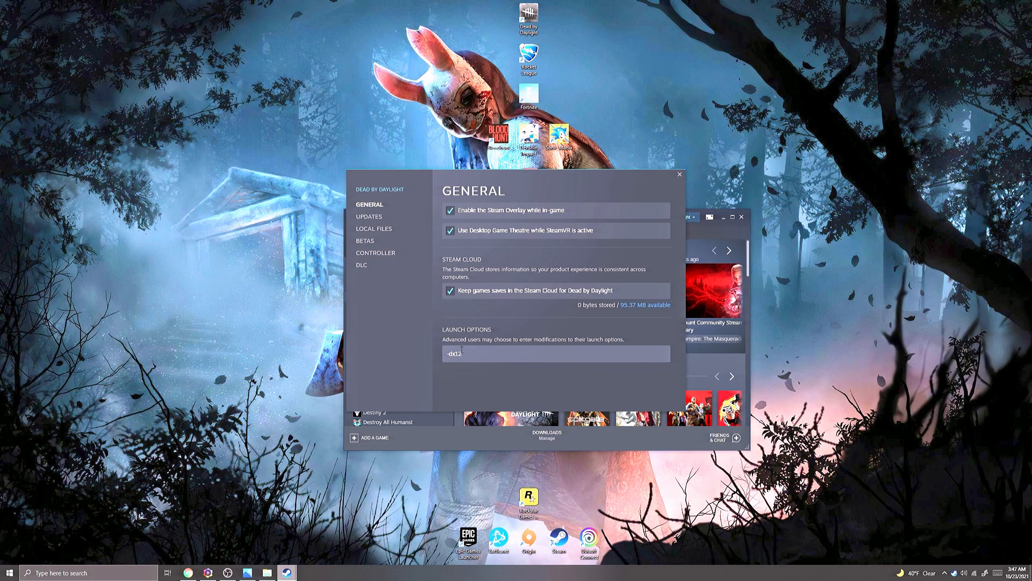
double_click(454, 354)
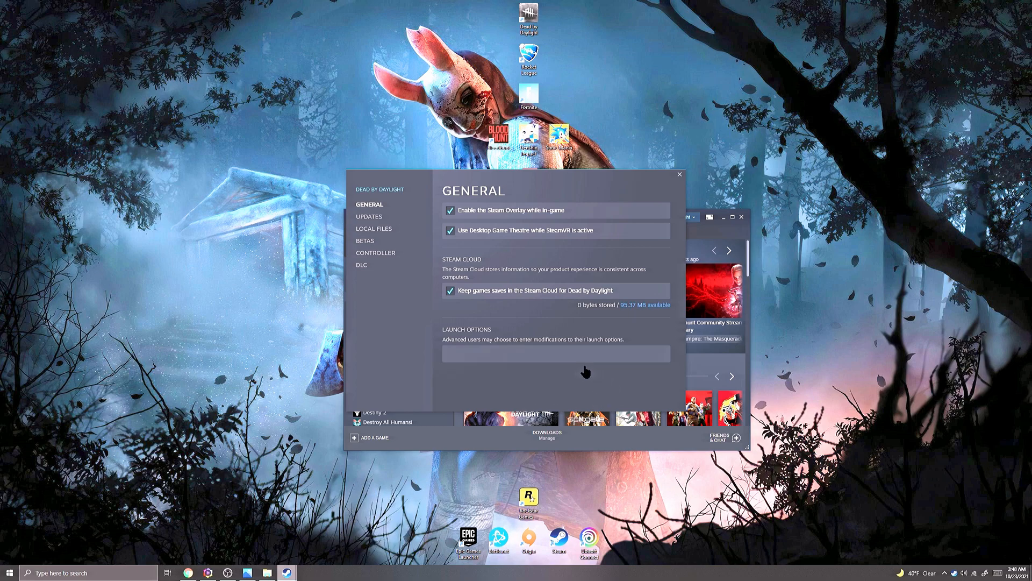
mouse_move(536, 396)
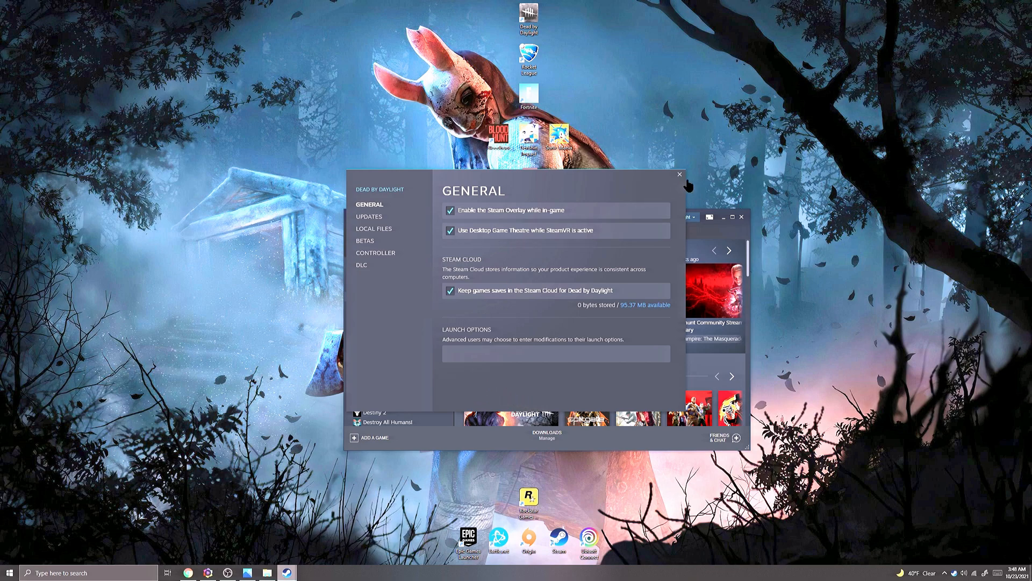
mouse_move(682, 177)
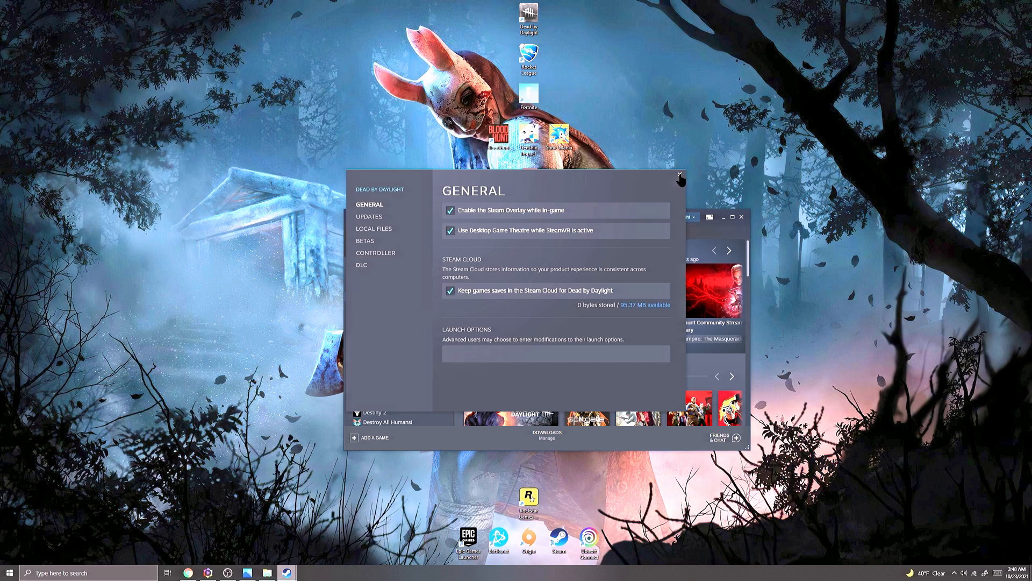
click(680, 175)
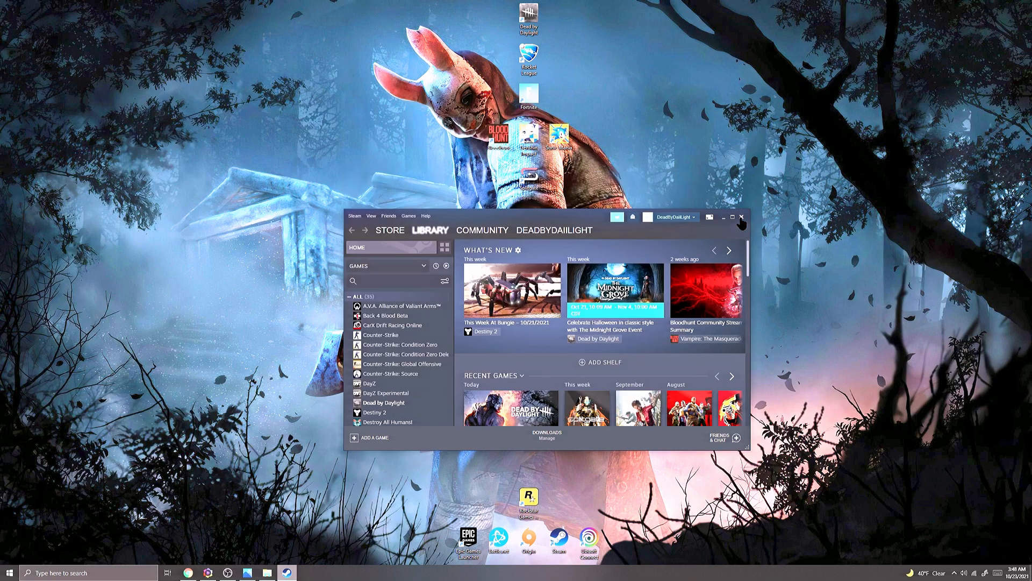
Close the Steam window, leaving only the desktop
click(722, 217)
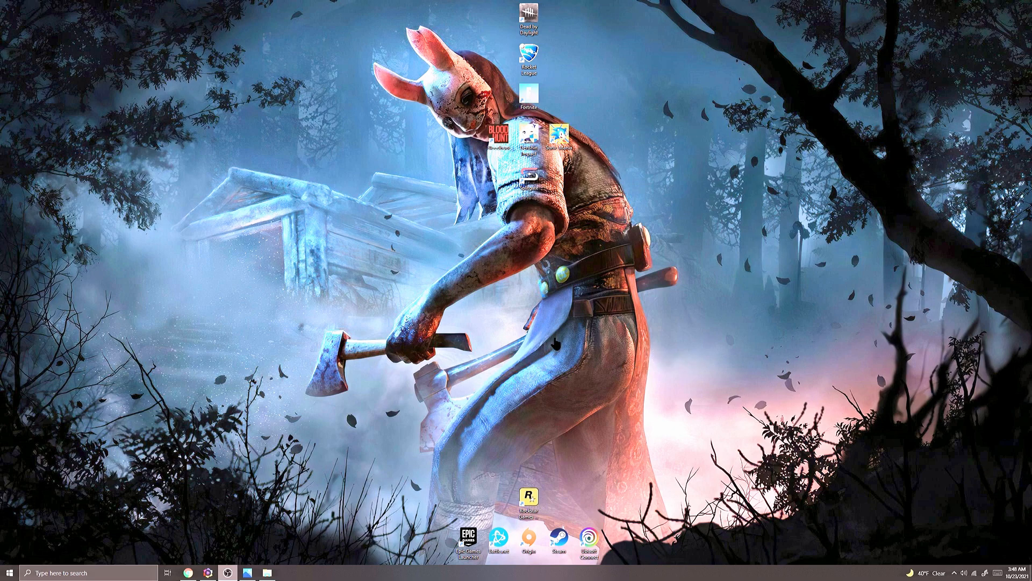
mouse_move(409, 267)
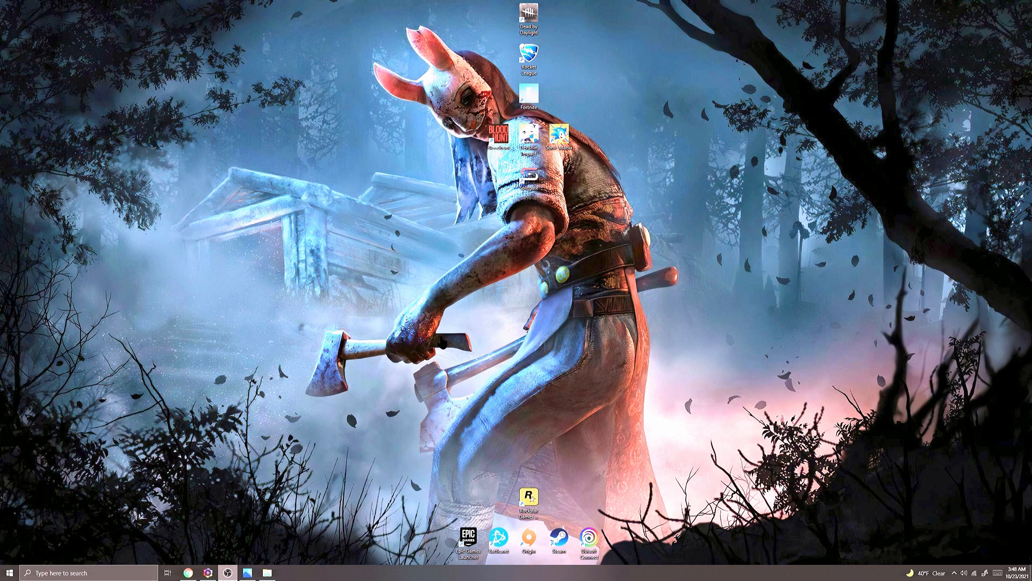
mouse_move(501, 398)
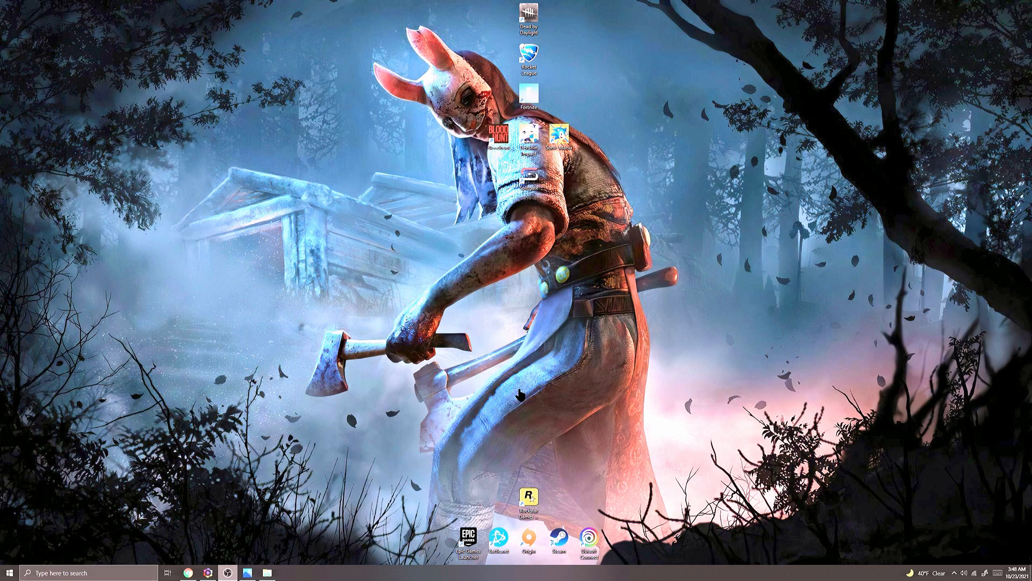